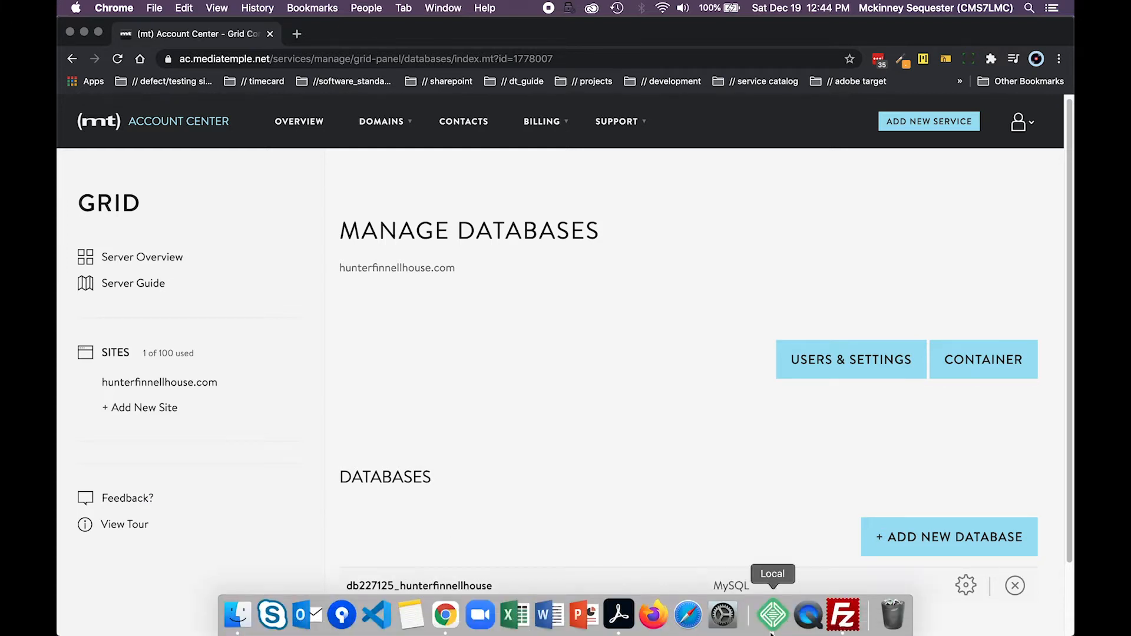
click(770, 614)
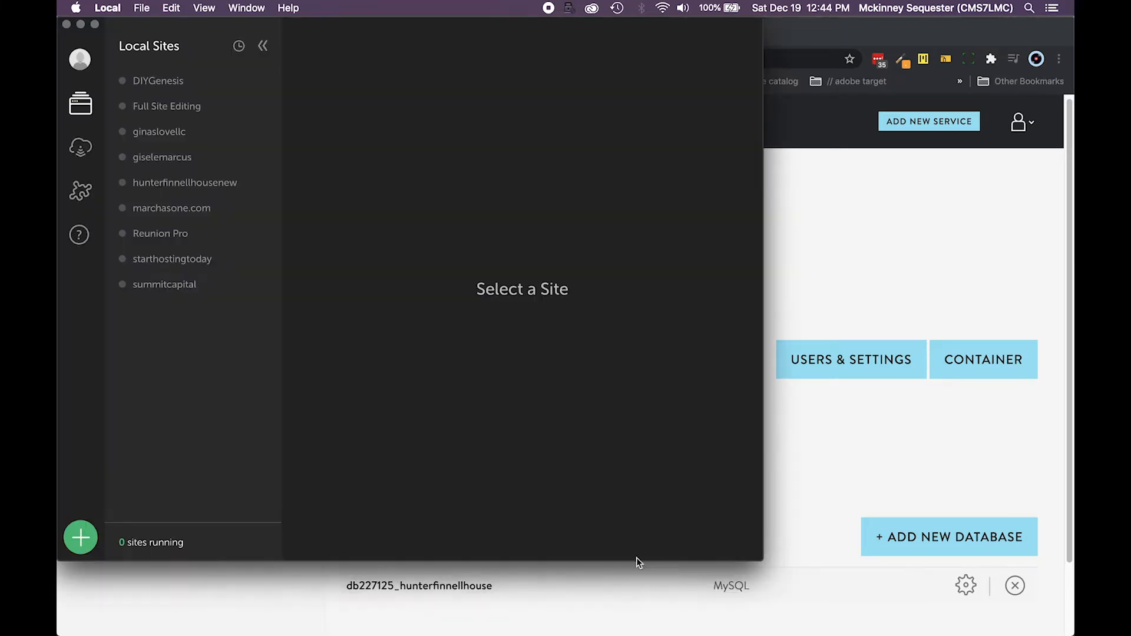
mouse_move(574, 475)
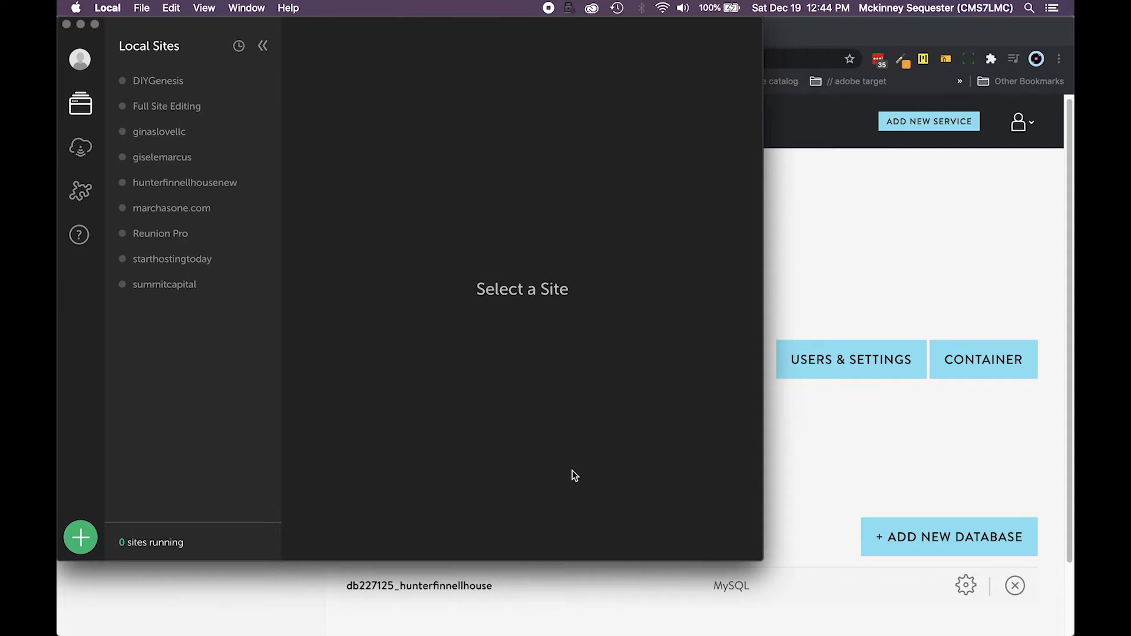
mouse_move(863, 250)
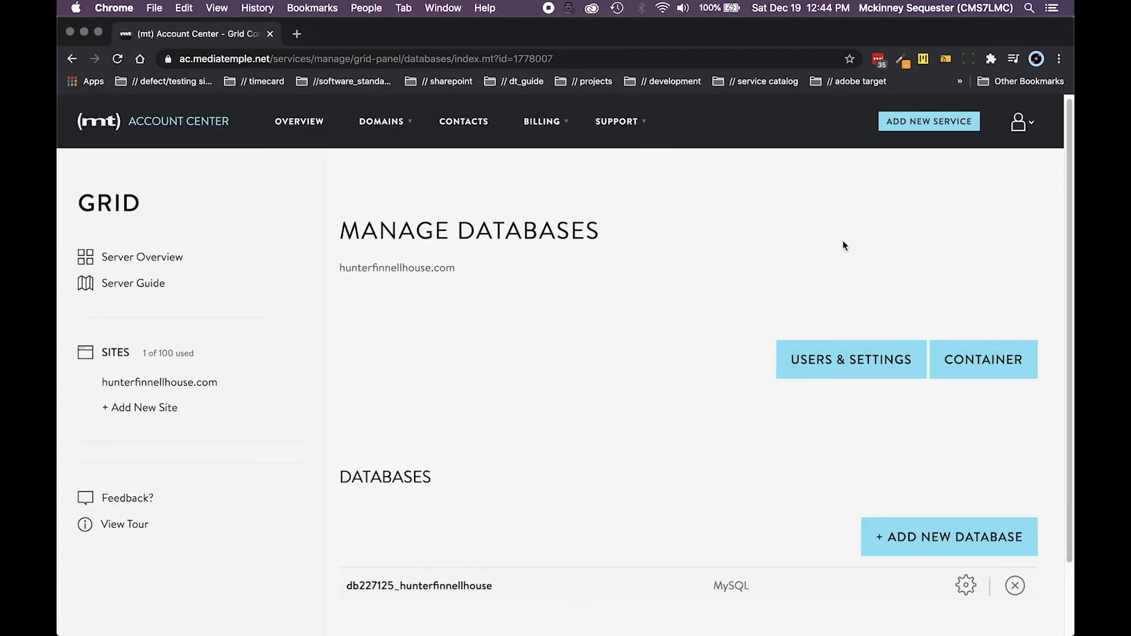
mouse_move(824, 253)
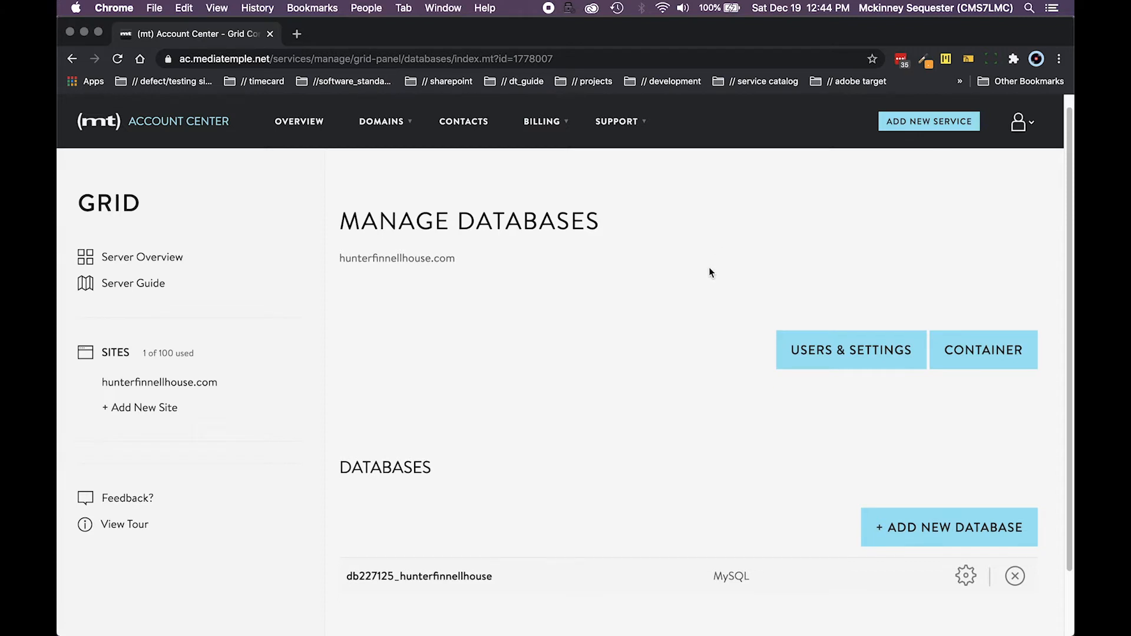
scroll(down, 3)
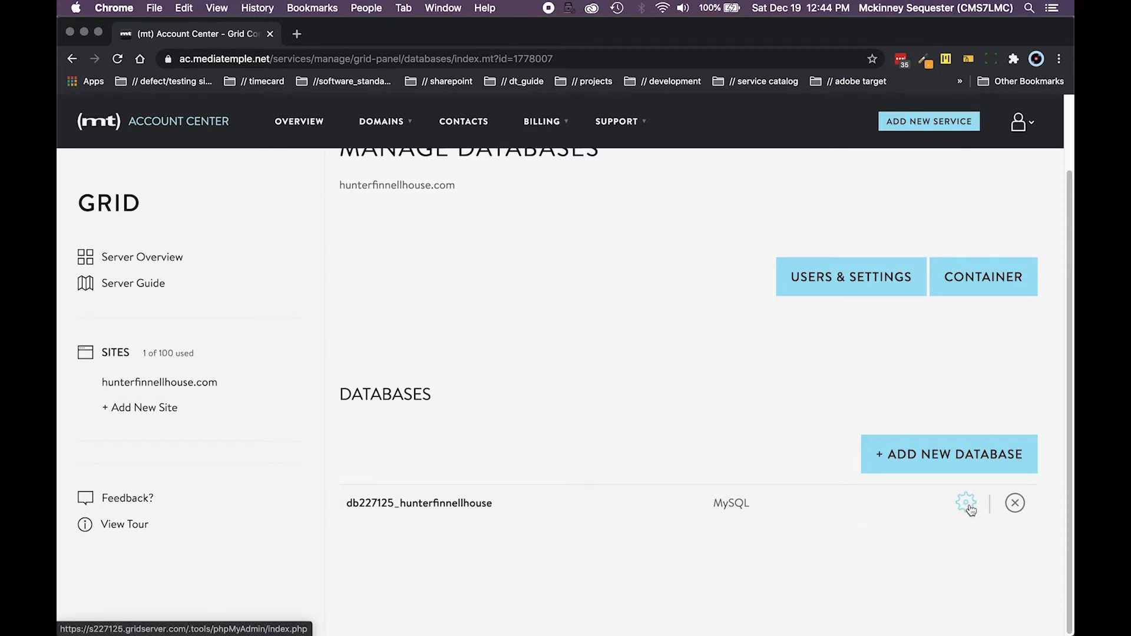
click(966, 503)
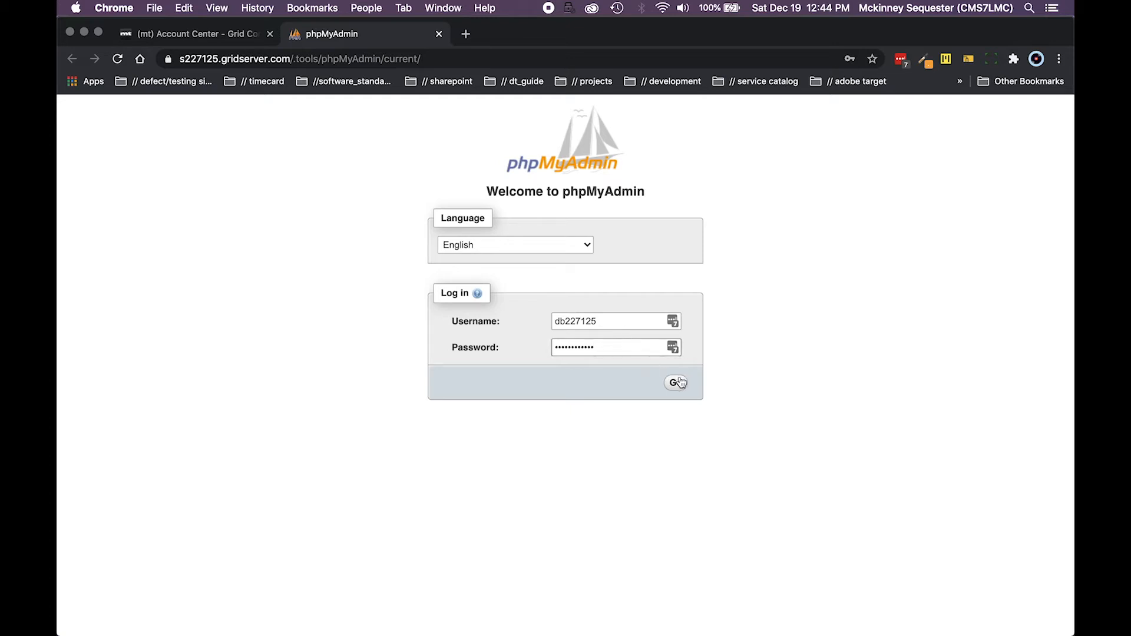
click(675, 381)
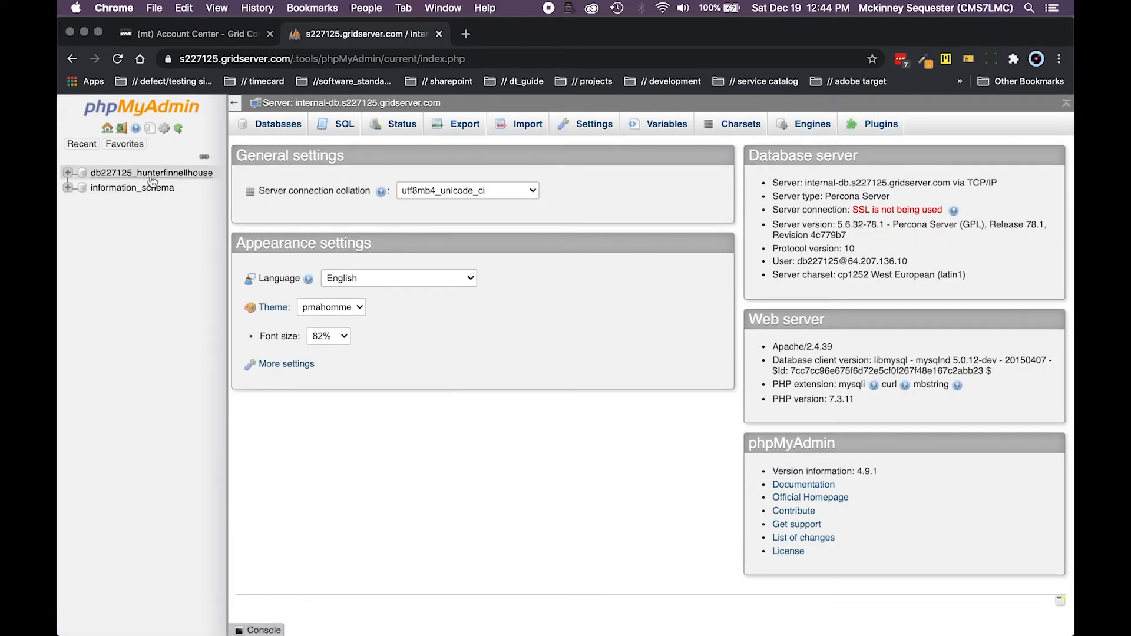
click(151, 173)
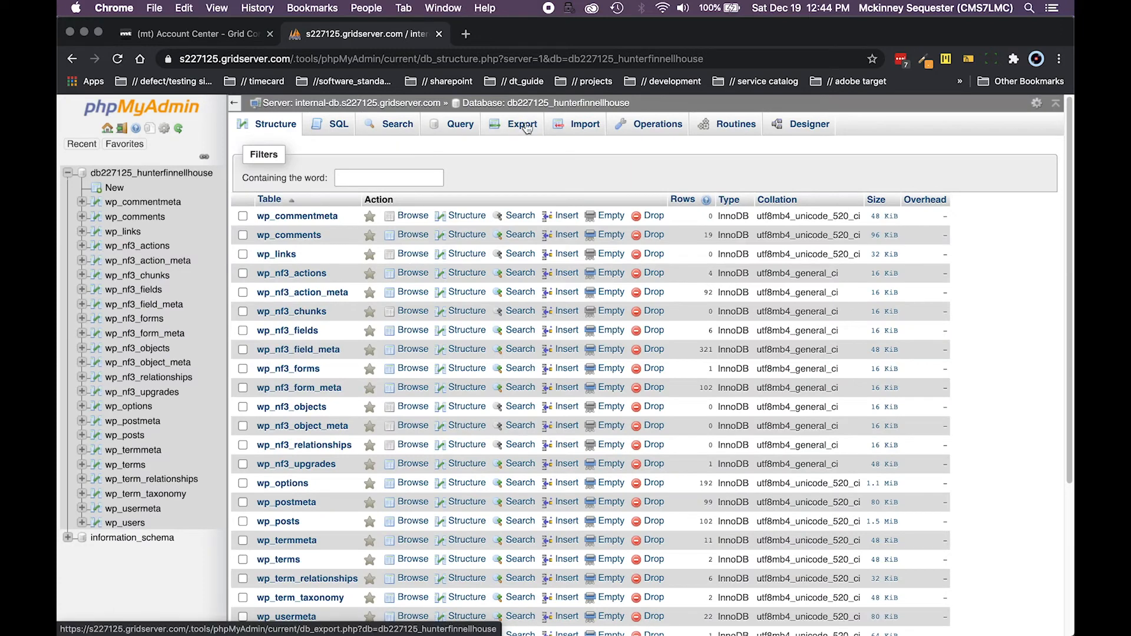
click(522, 123)
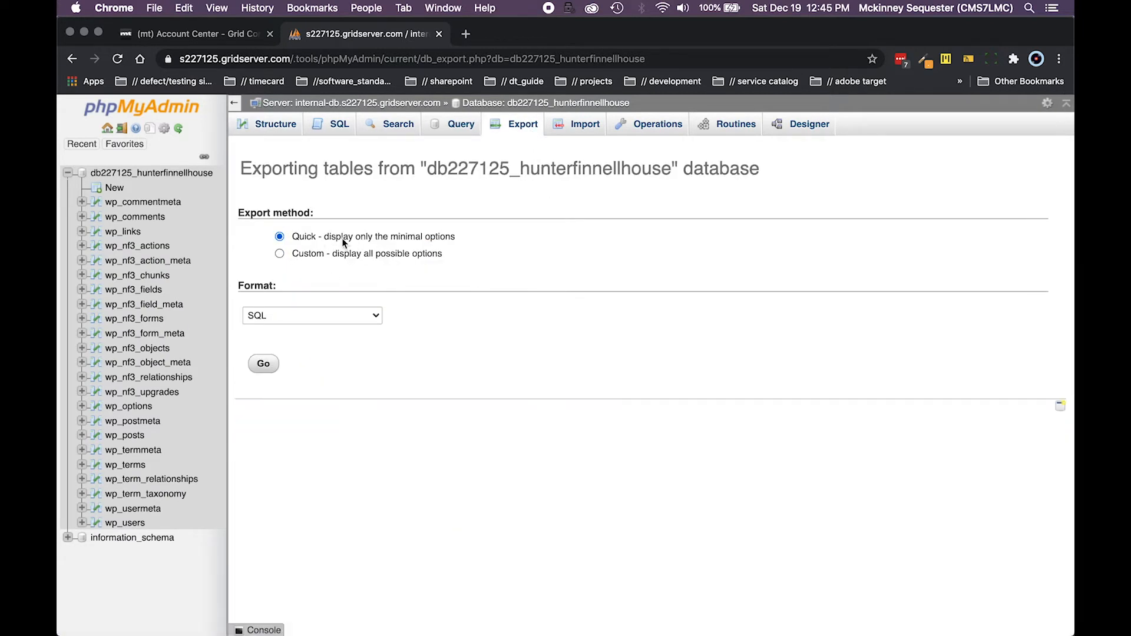
mouse_move(323, 282)
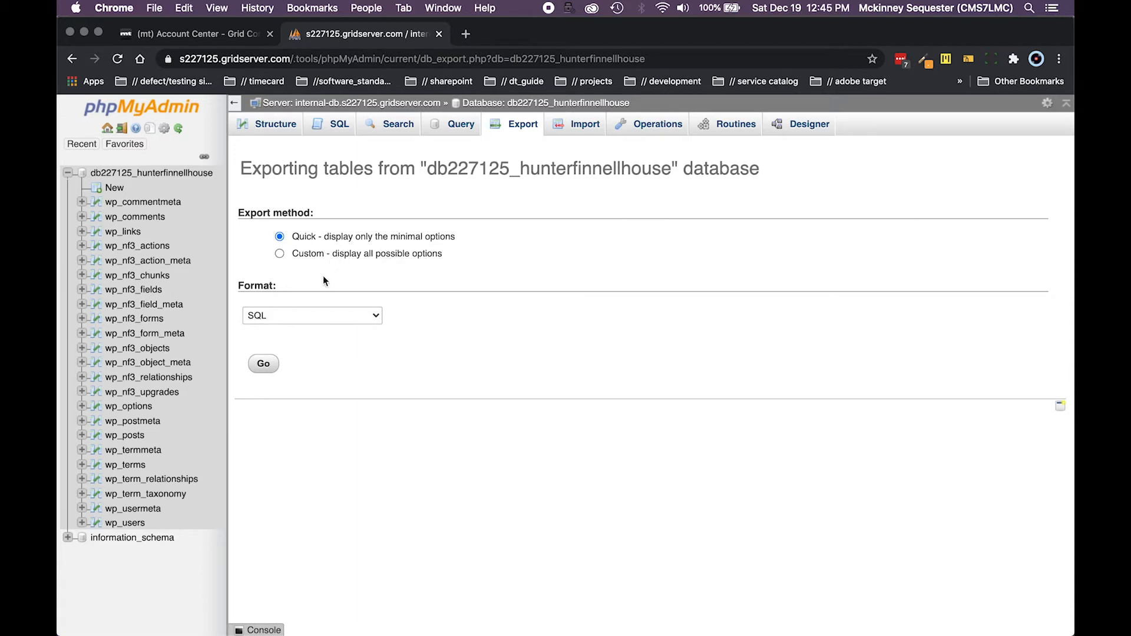
click(263, 363)
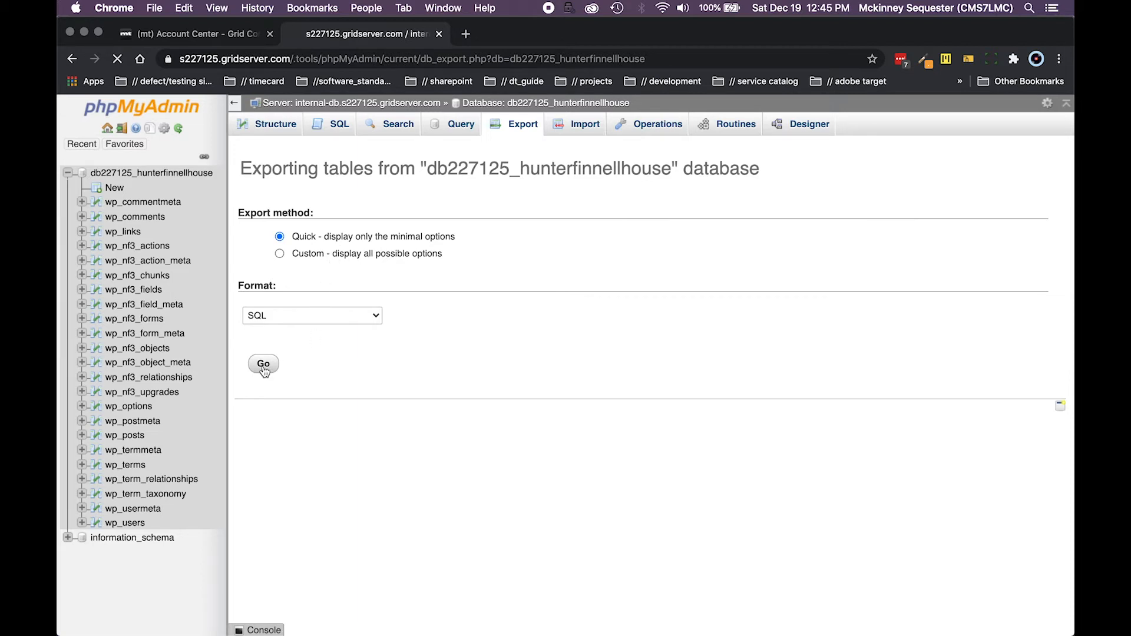
click(263, 363)
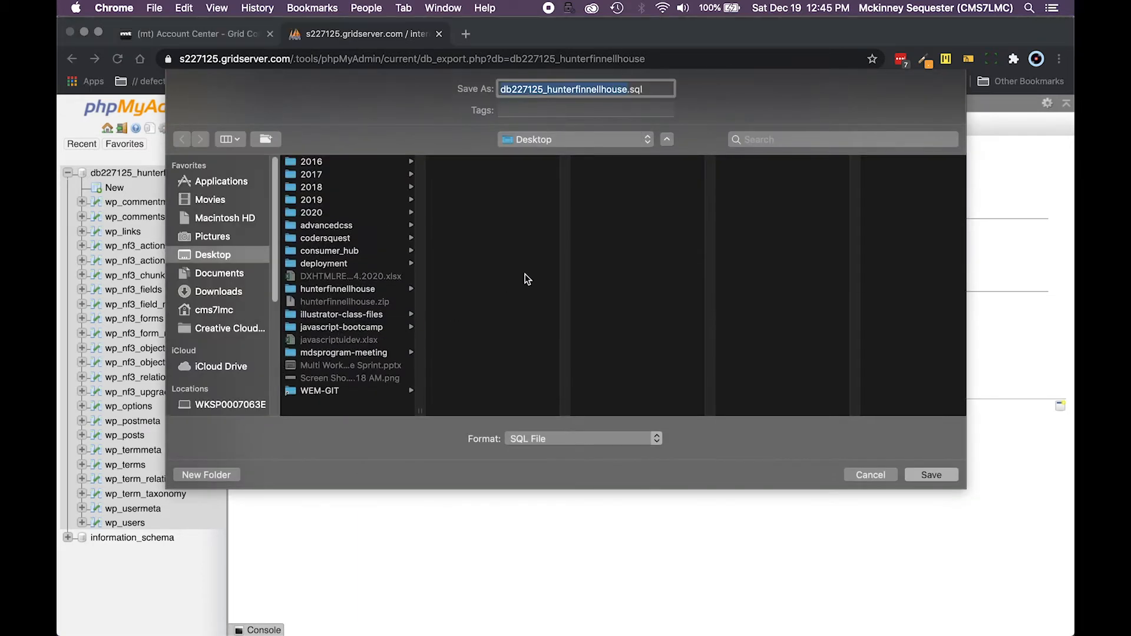
mouse_move(608, 128)
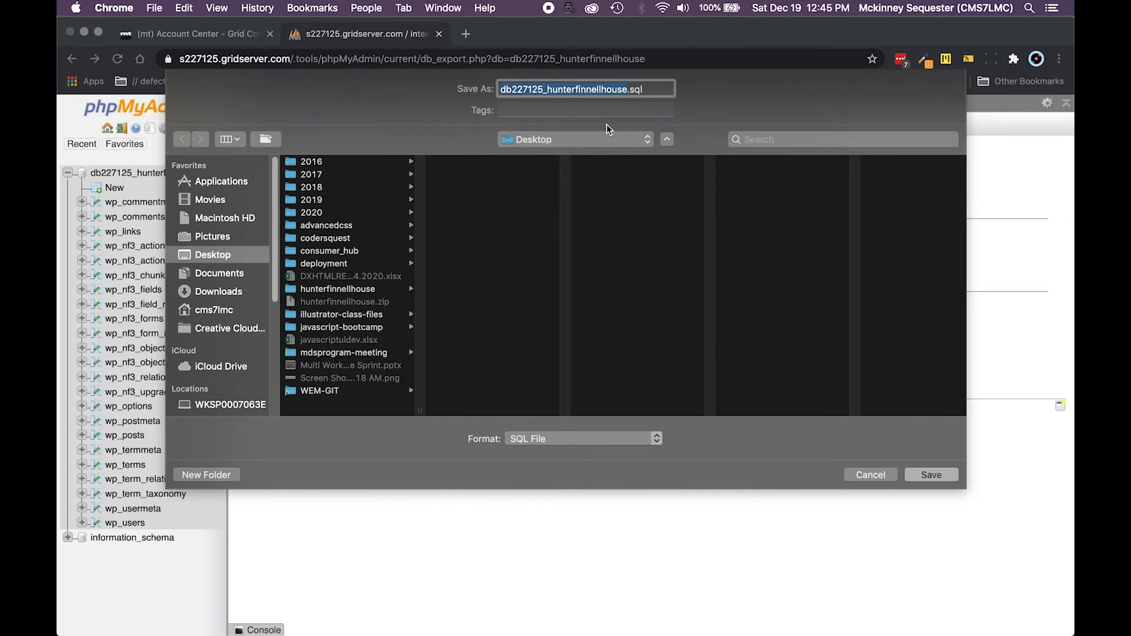
mouse_move(612, 131)
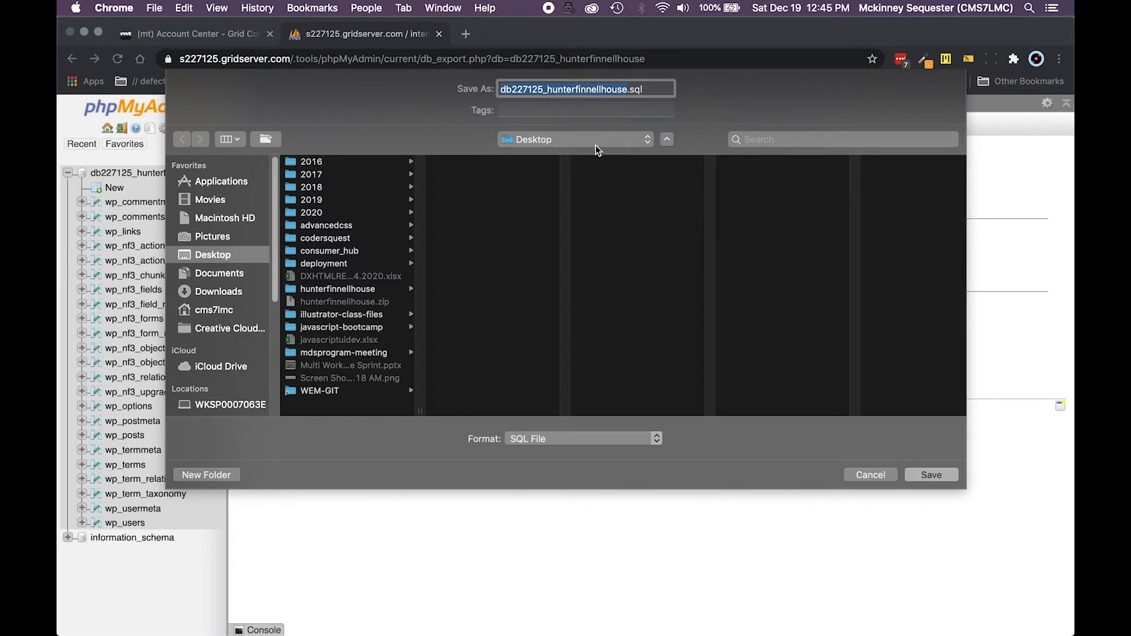
mouse_move(555, 146)
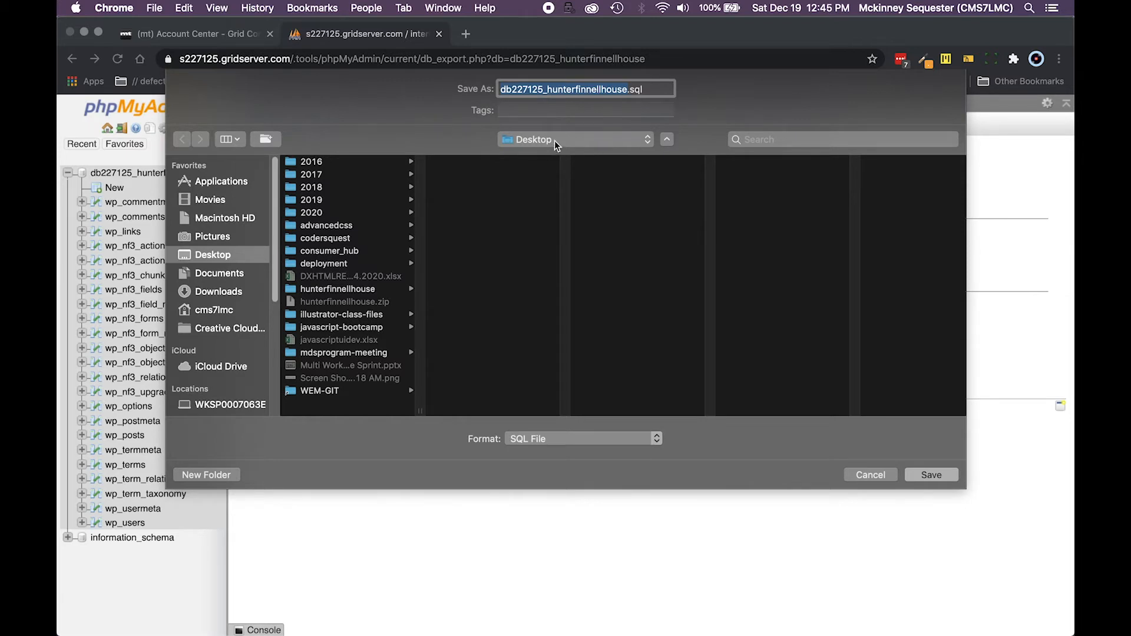
mouse_move(558, 144)
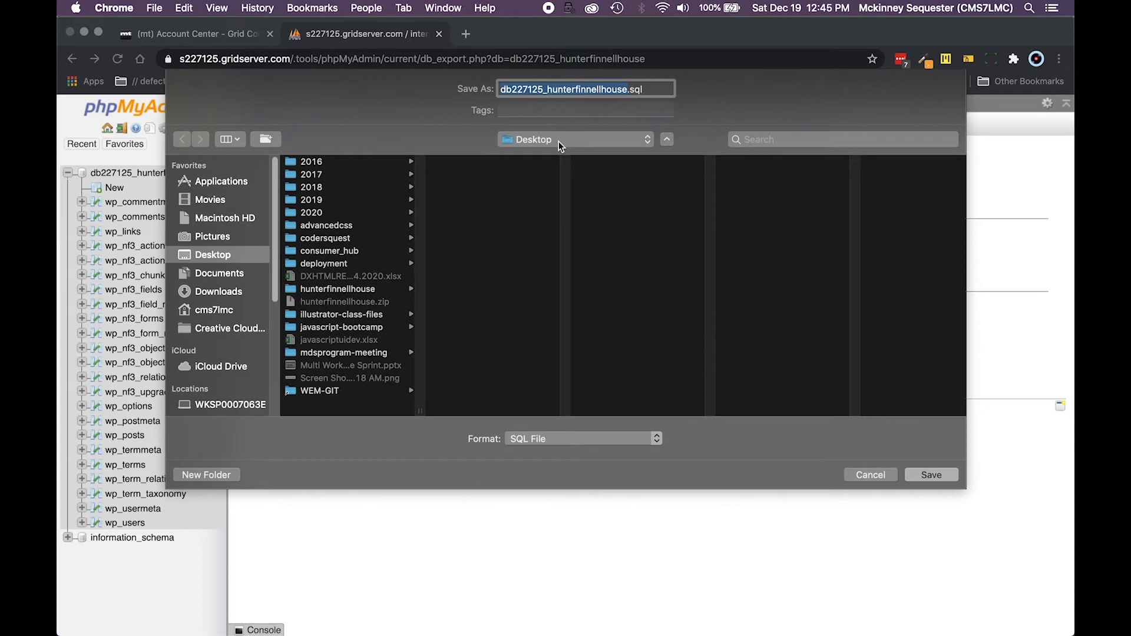
mouse_move(342, 339)
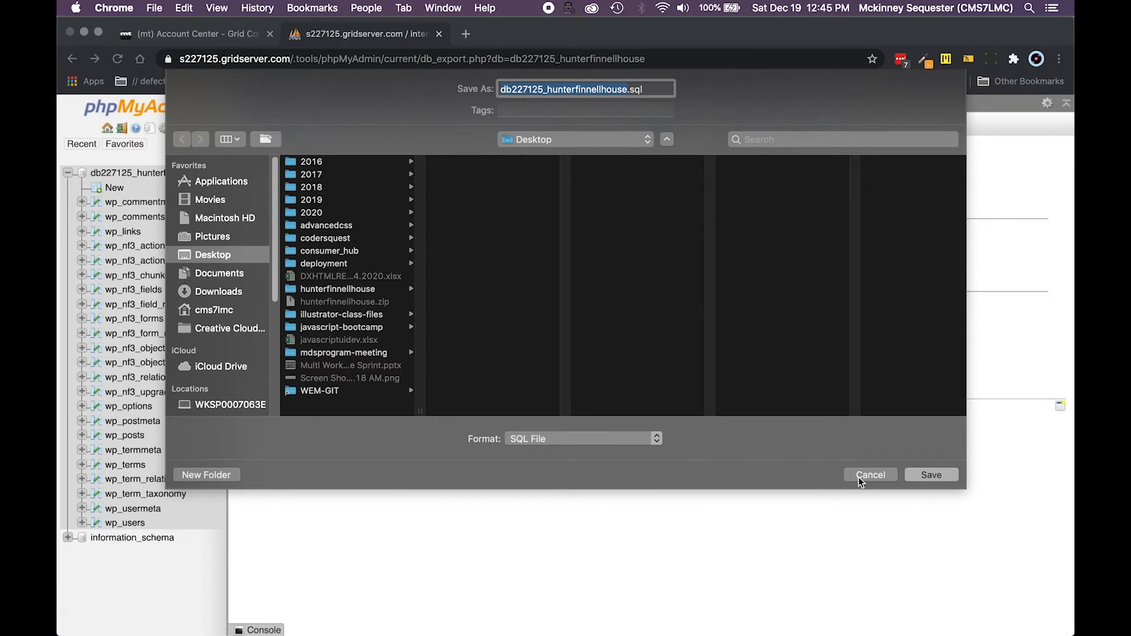
Cancel the Save As dialog for the SQL export file.
click(869, 475)
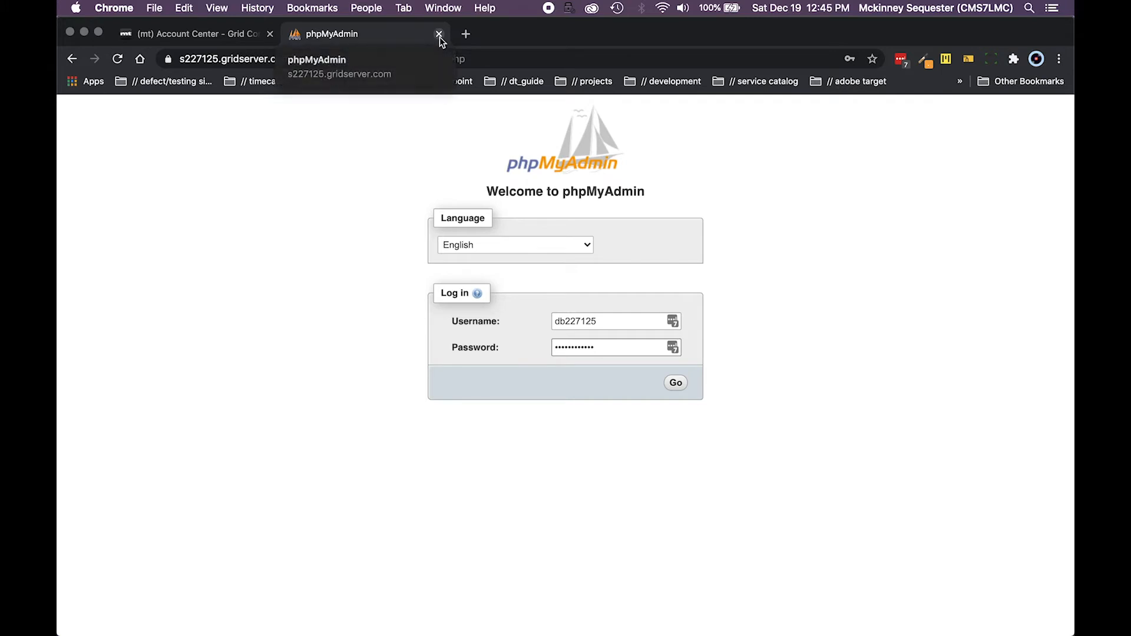
Close the phpMyAdmin tab and go to the database's Users & Settings page.
click(438, 35)
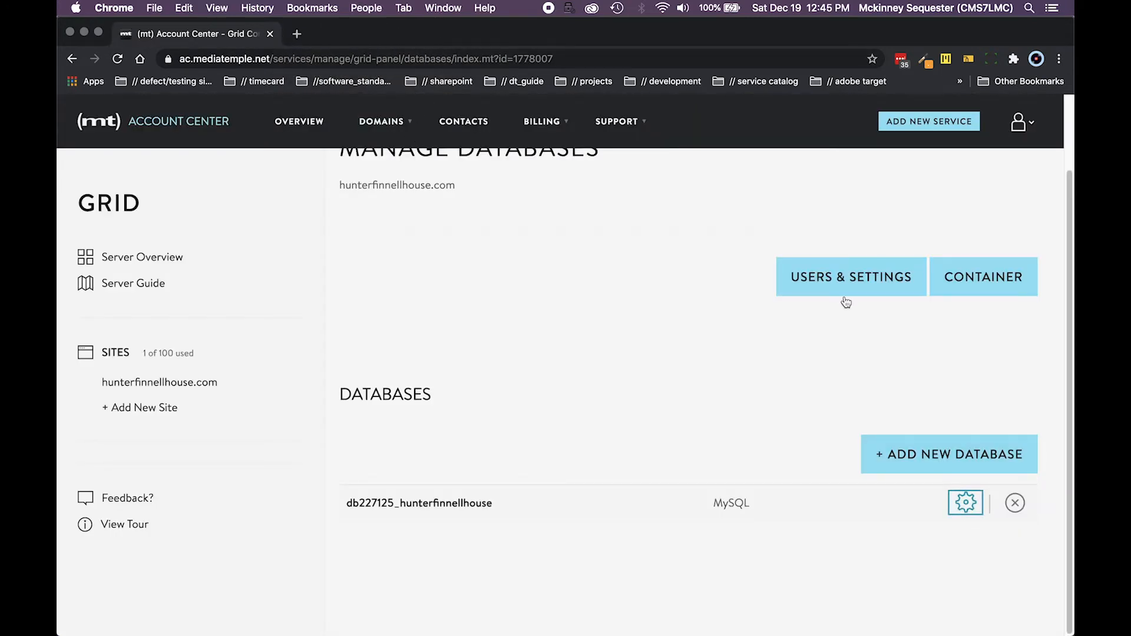
click(1020, 122)
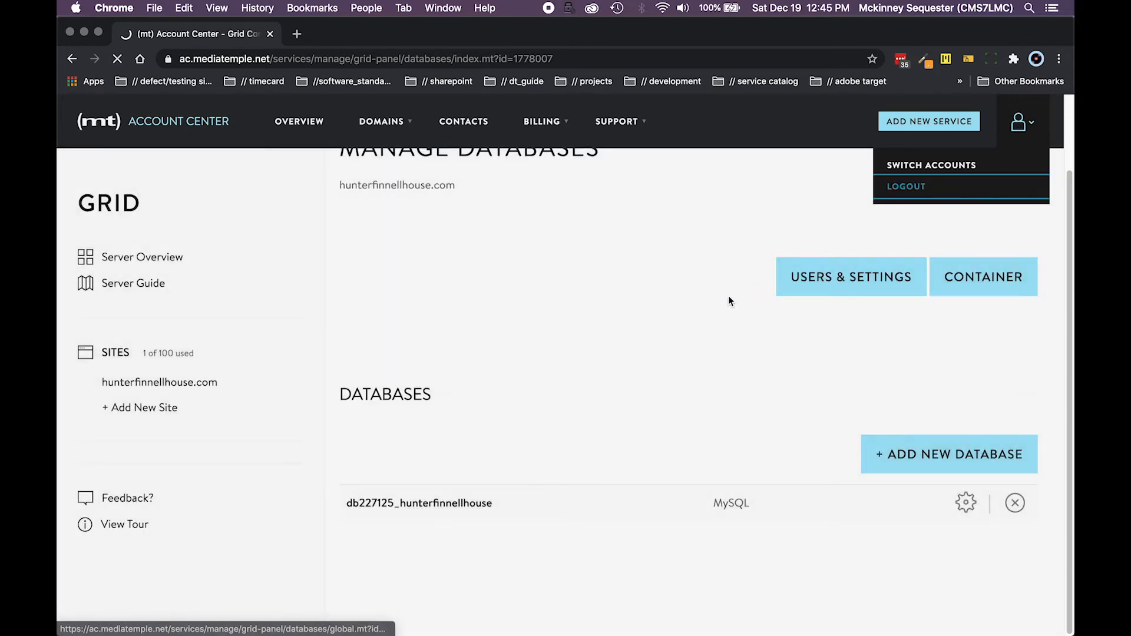
click(906, 186)
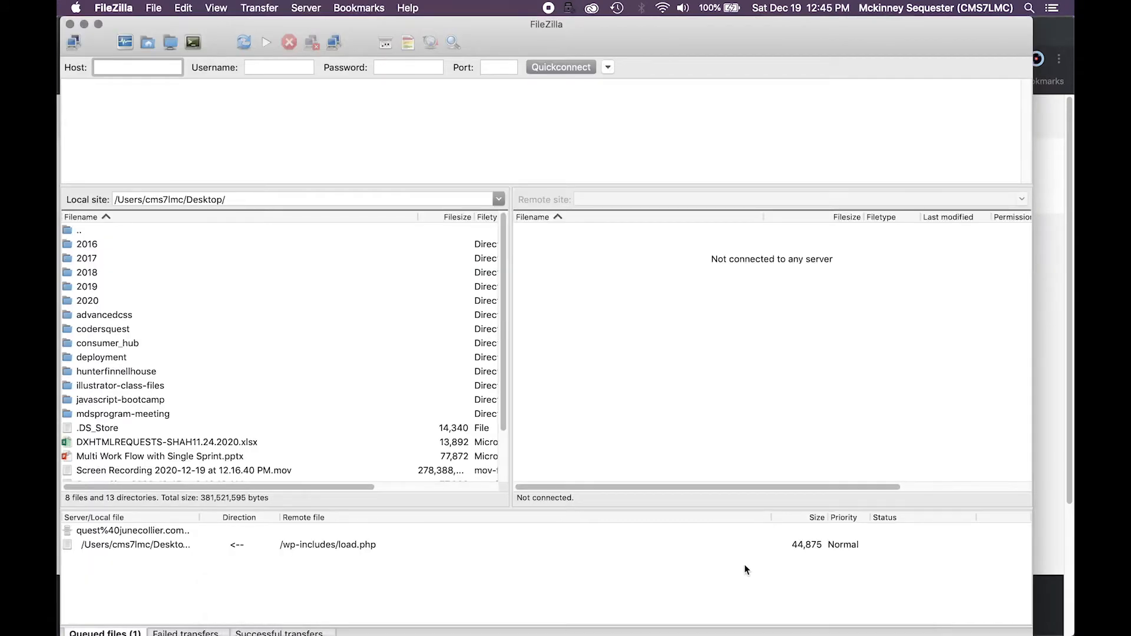
mouse_move(648, 411)
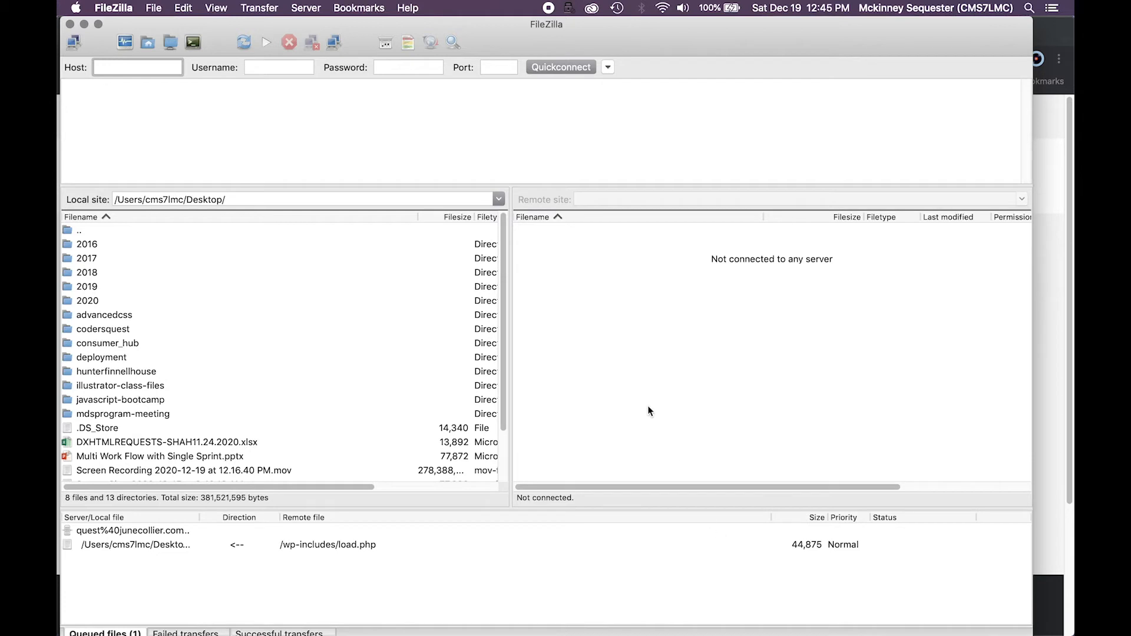
click(136, 67)
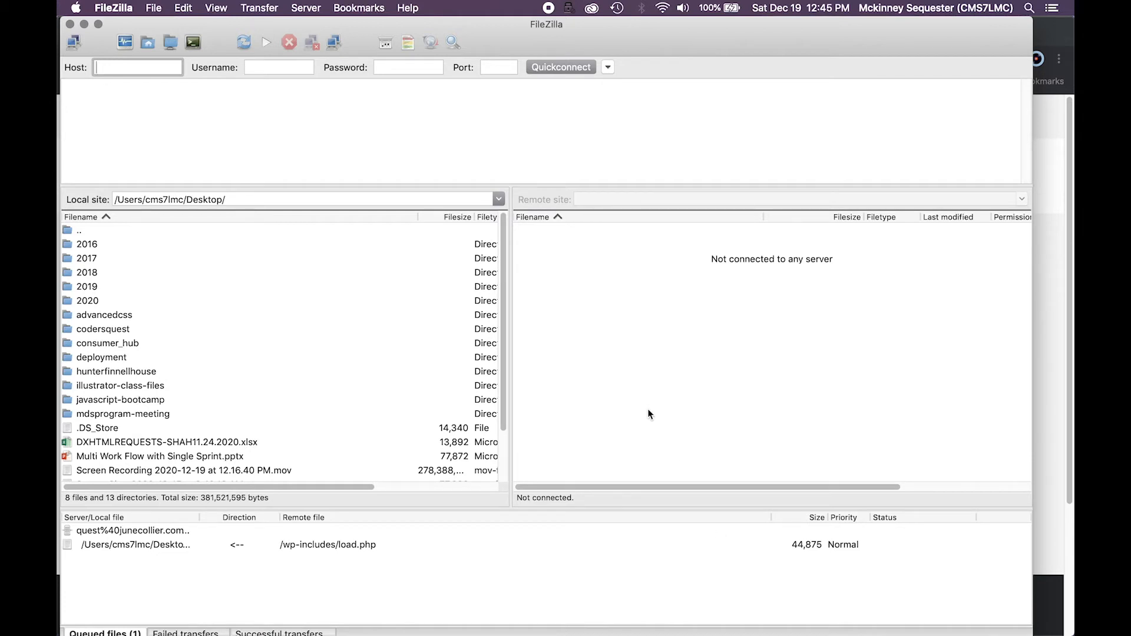
mouse_move(656, 416)
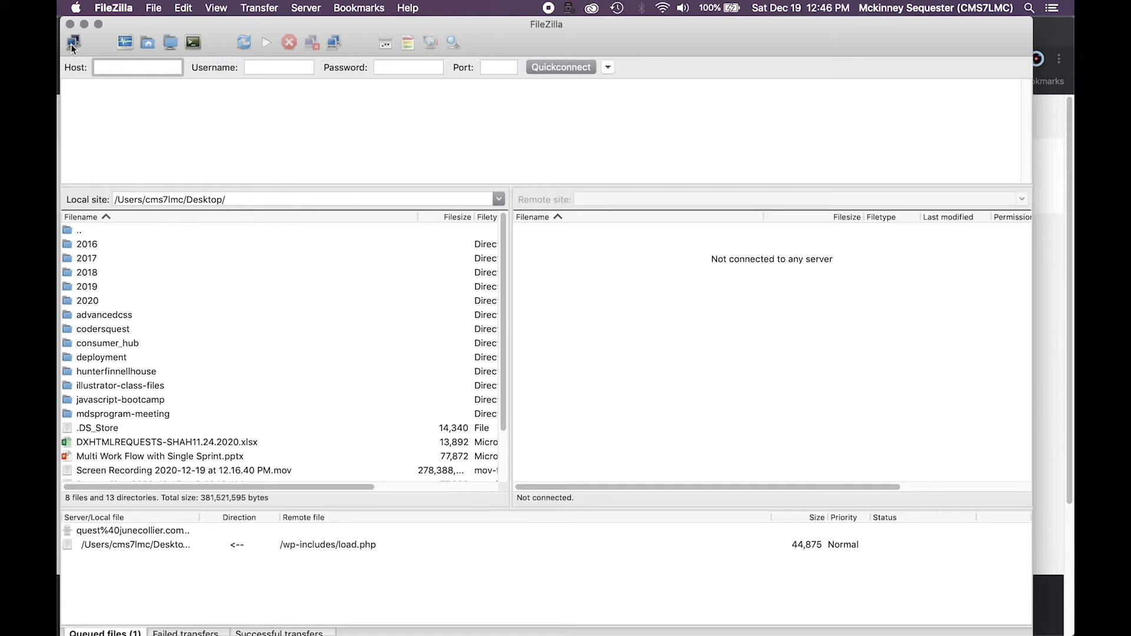
click(73, 43)
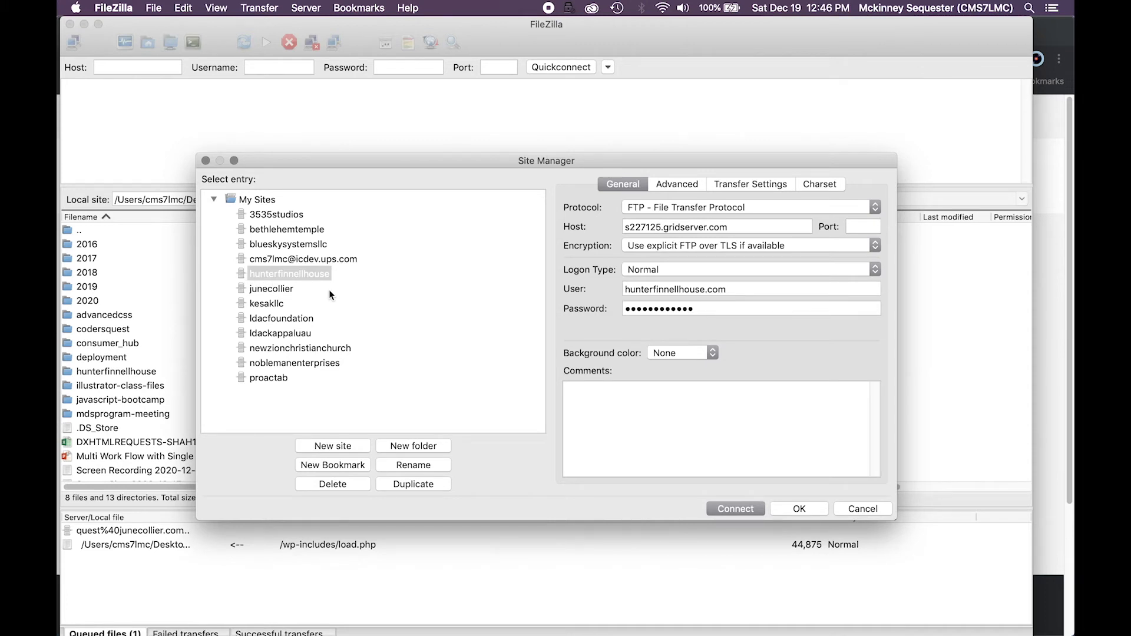
mouse_move(753, 522)
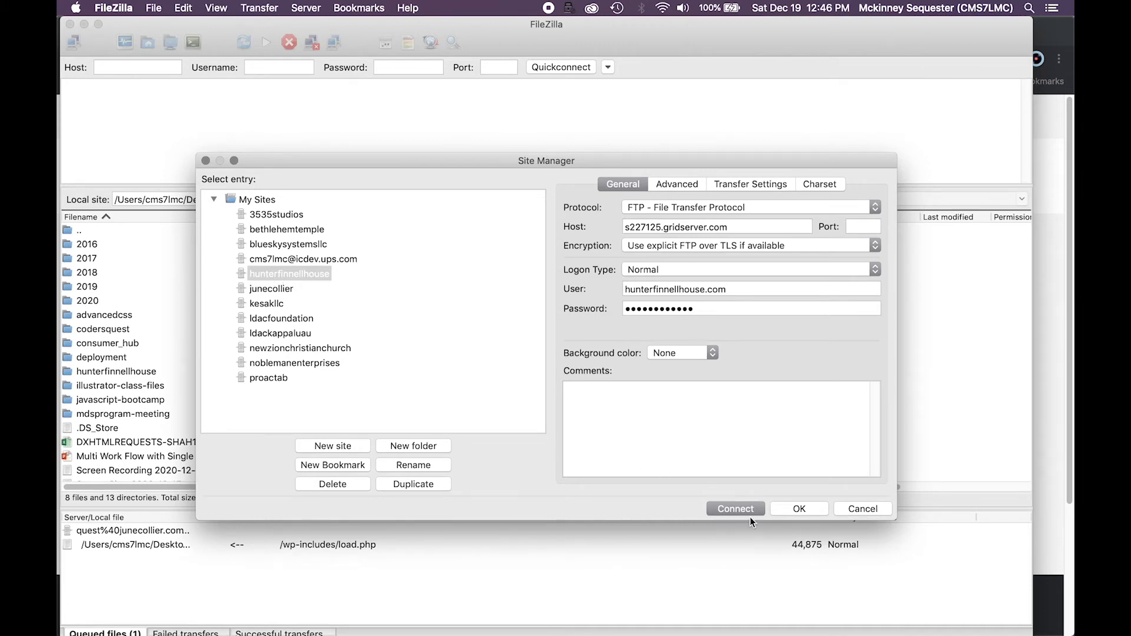
click(735, 509)
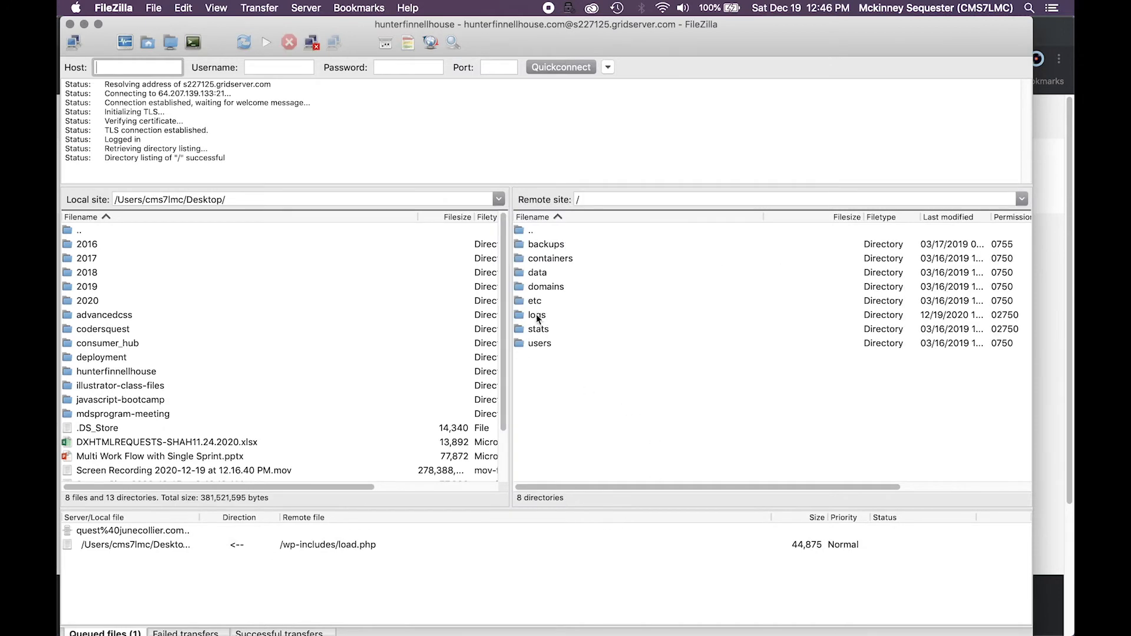
mouse_move(537, 286)
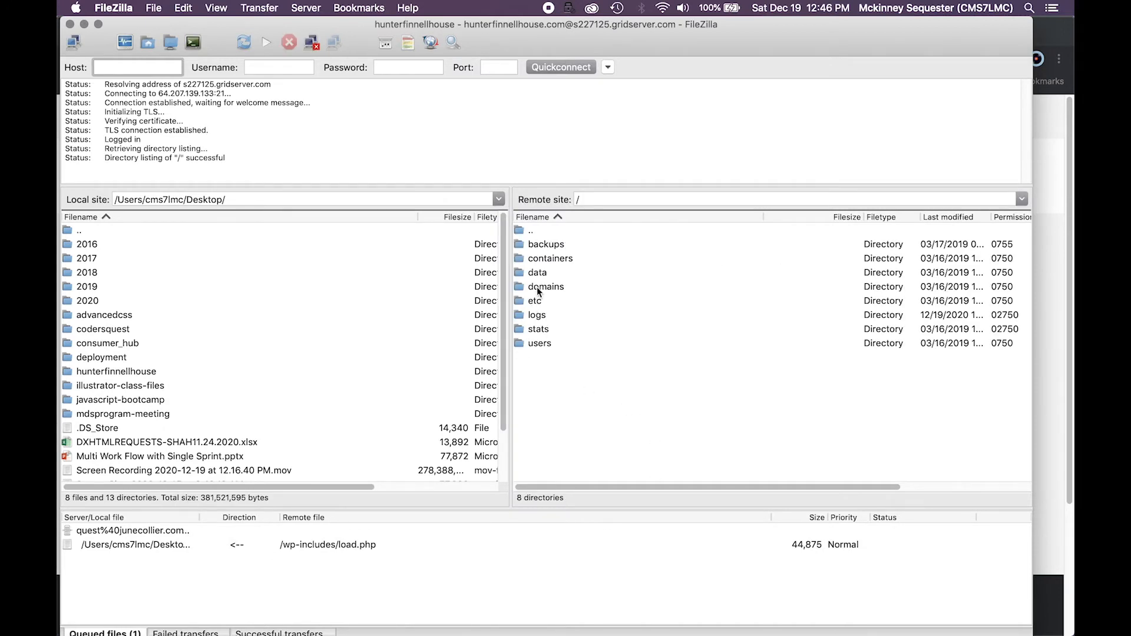
Browse the server to domains/hunterfinnellhouse.com/html and select wp-content.
click(546, 287)
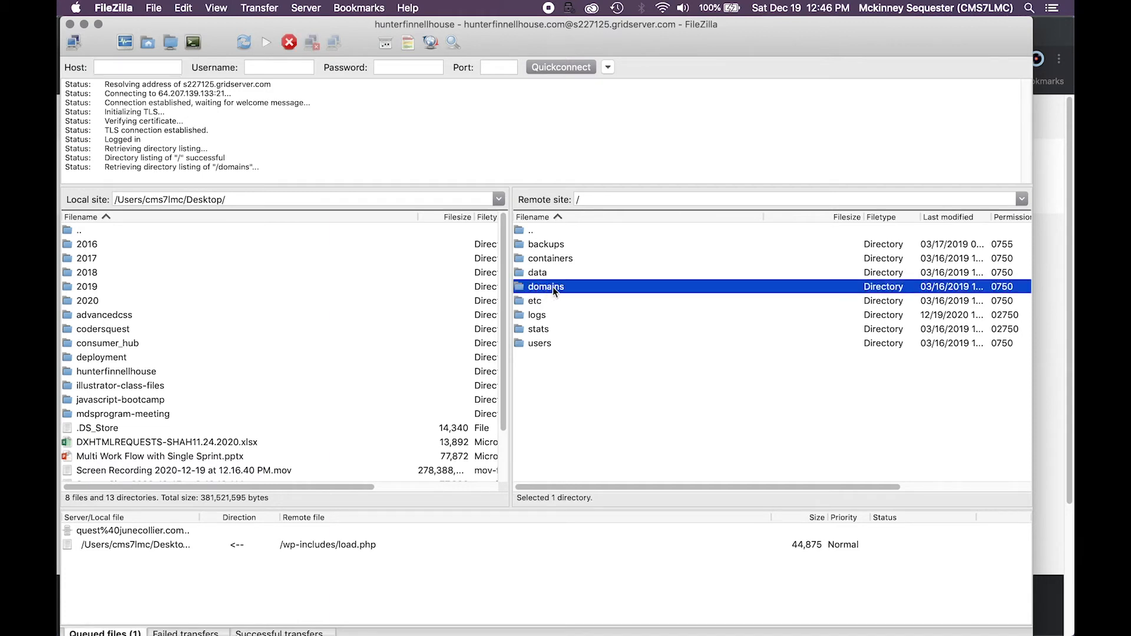
double_click(546, 286)
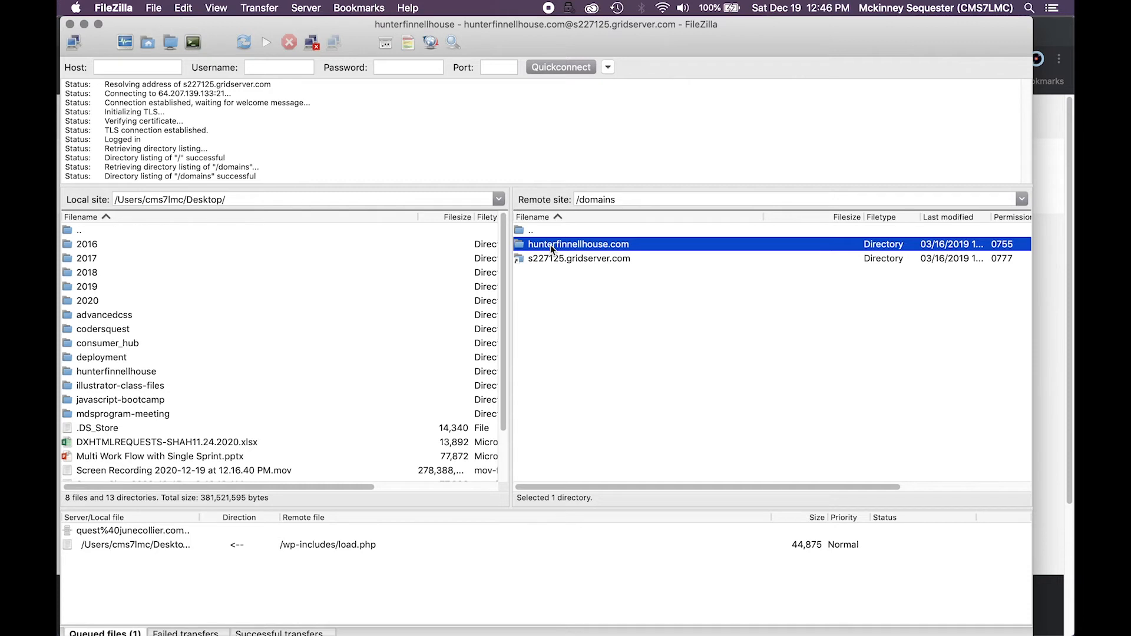
double_click(577, 244)
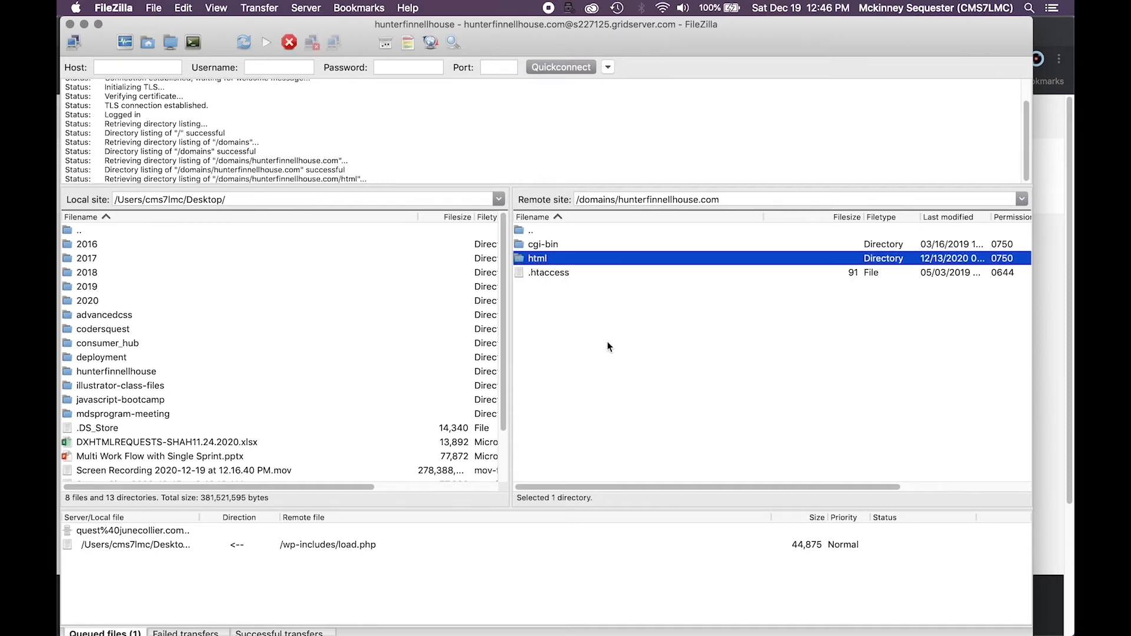
double_click(537, 258)
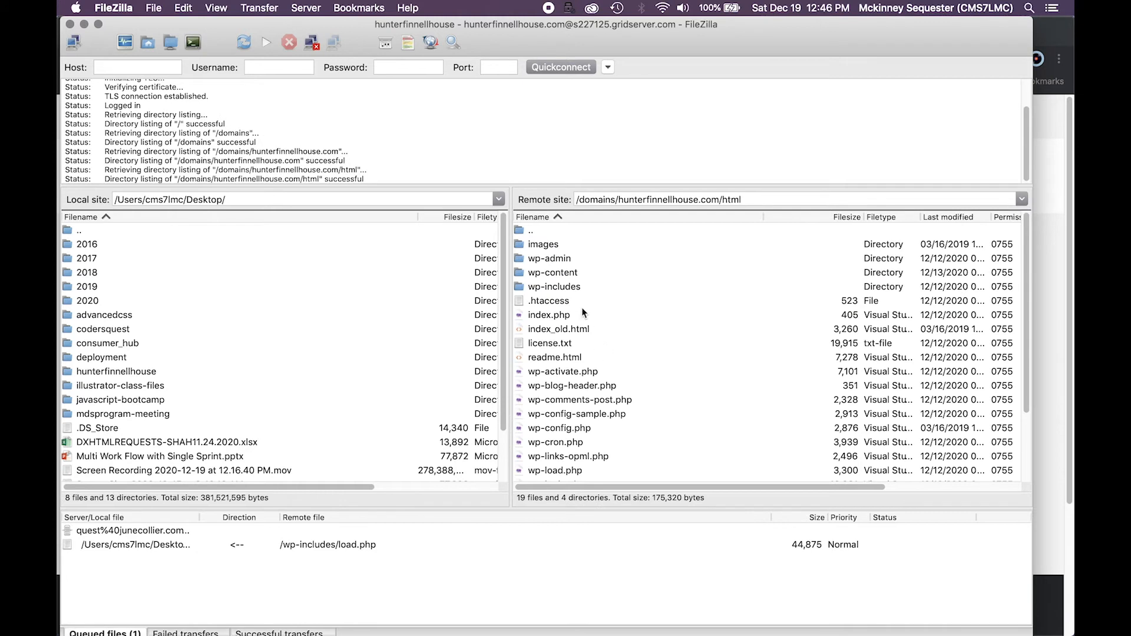
click(552, 272)
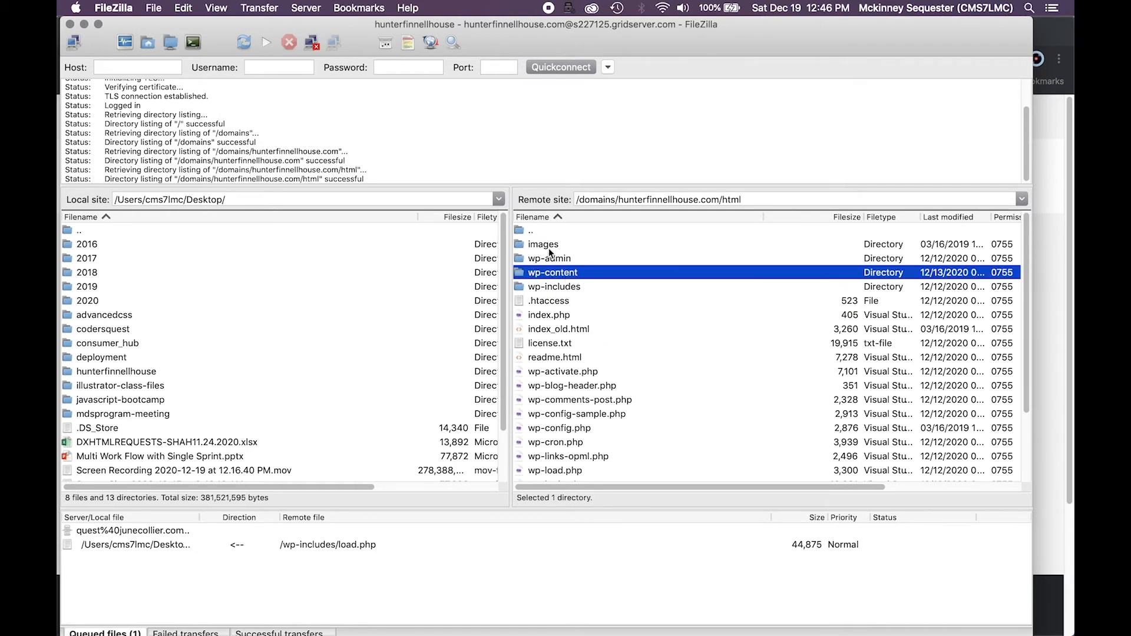
mouse_move(274, 341)
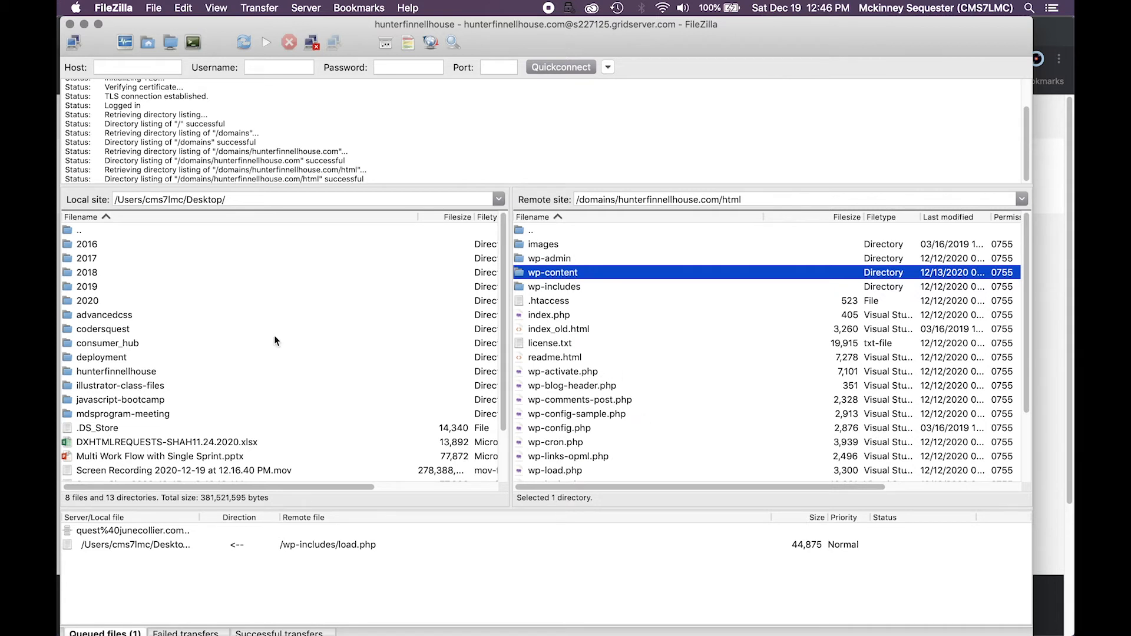
mouse_move(169, 382)
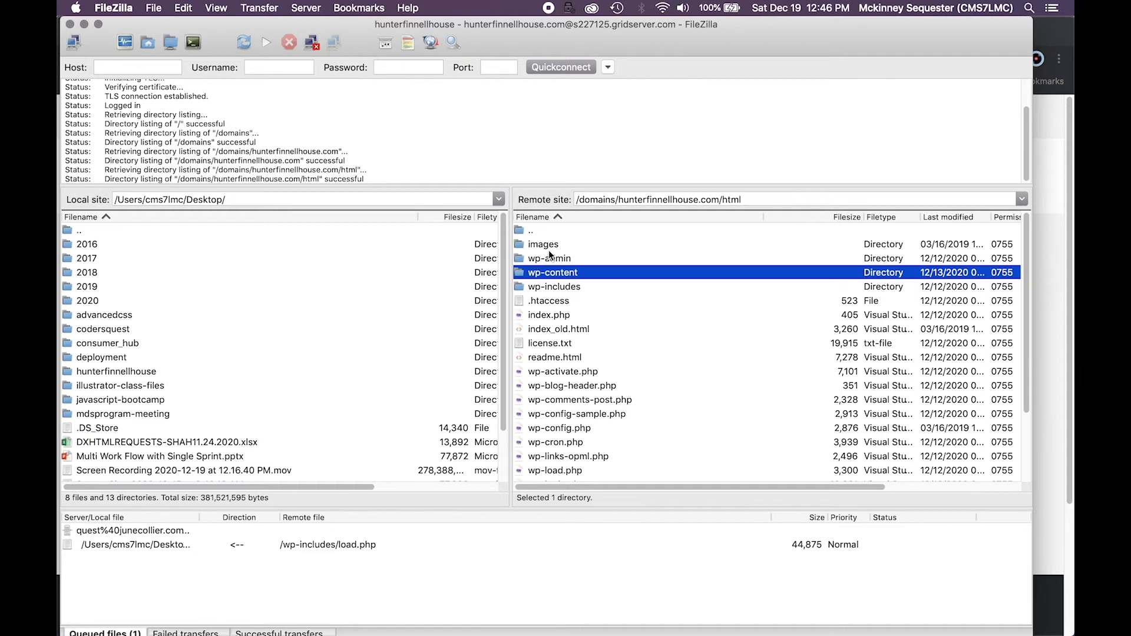
mouse_move(554, 470)
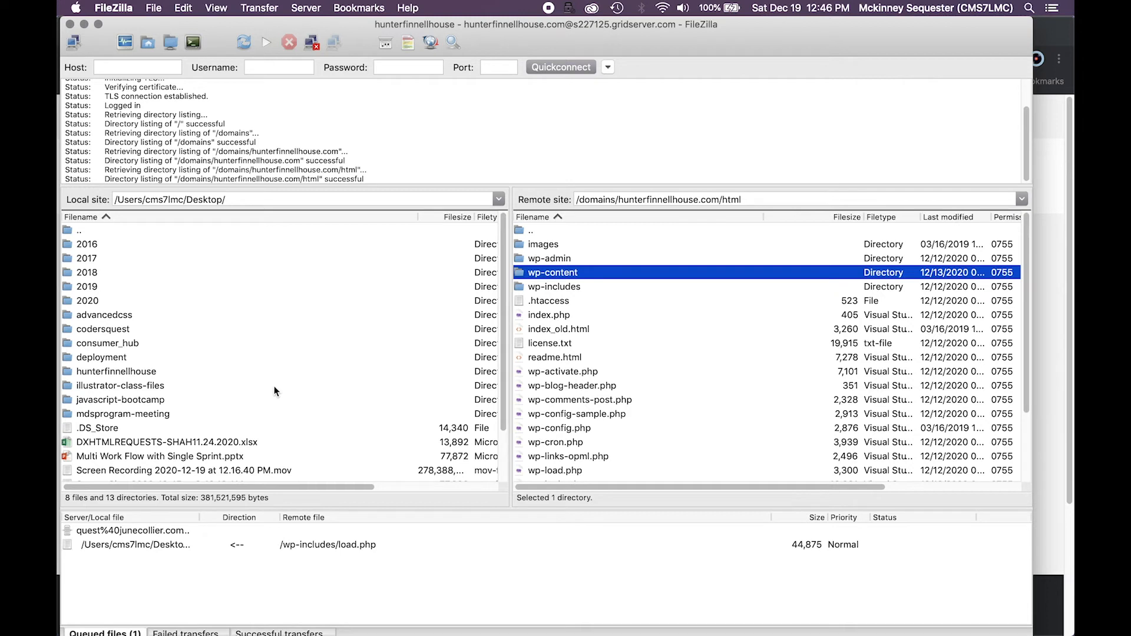
mouse_move(129, 388)
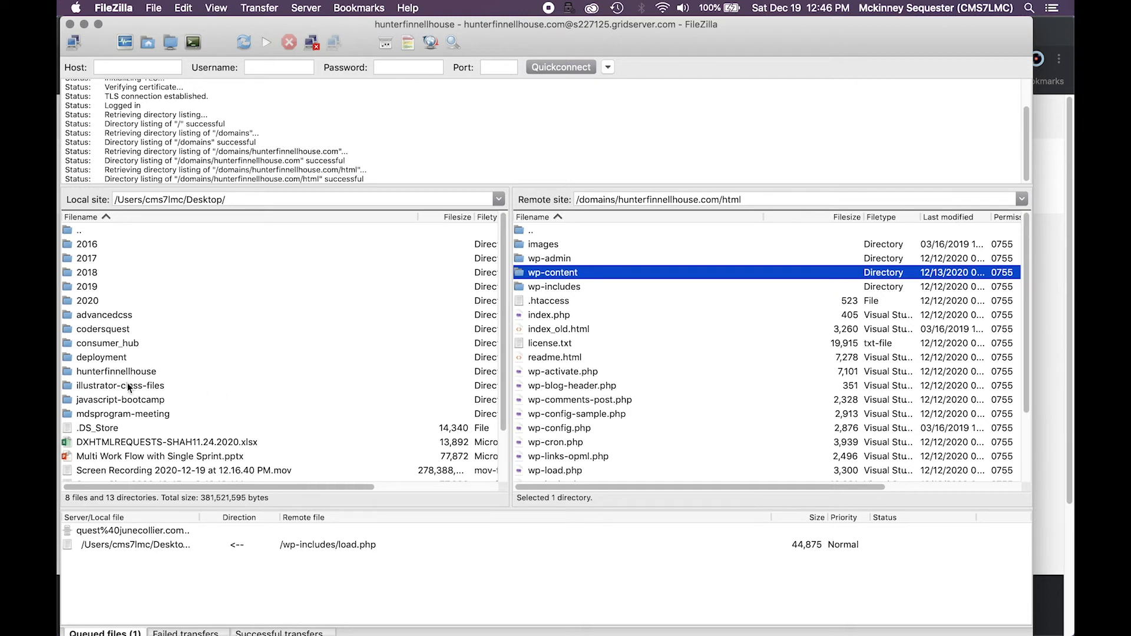
click(115, 371)
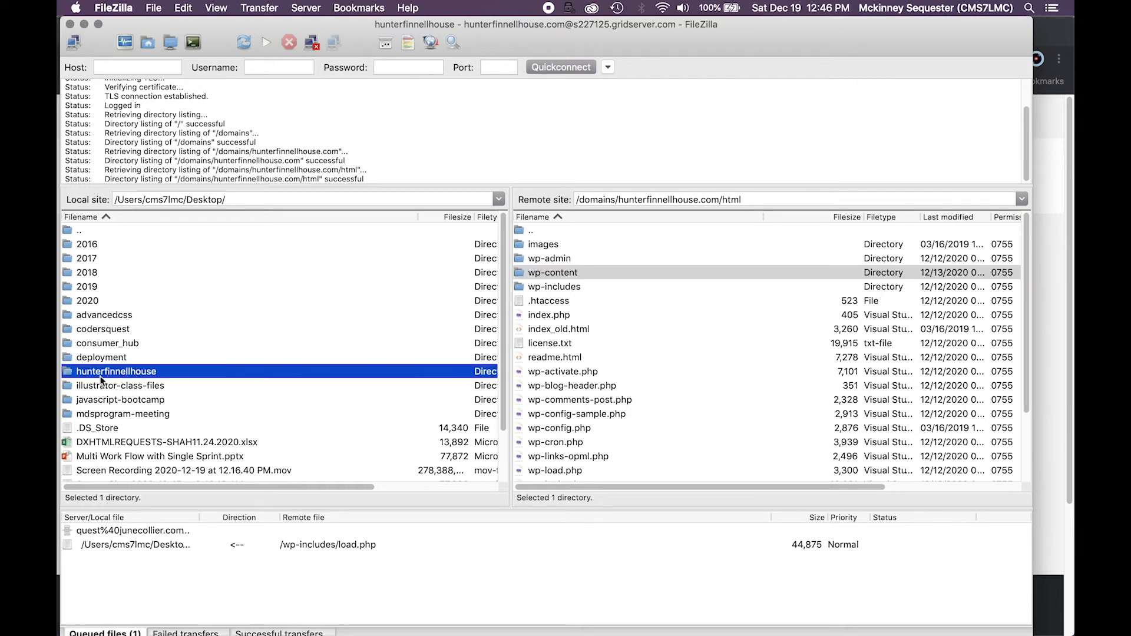
double_click(116, 371)
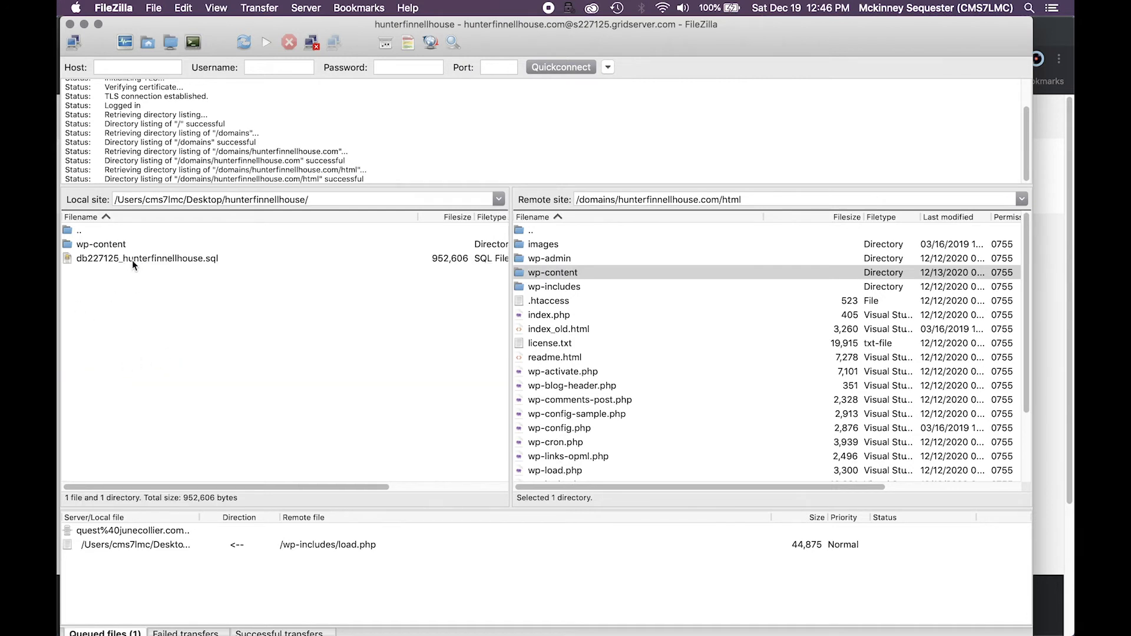
mouse_move(122, 261)
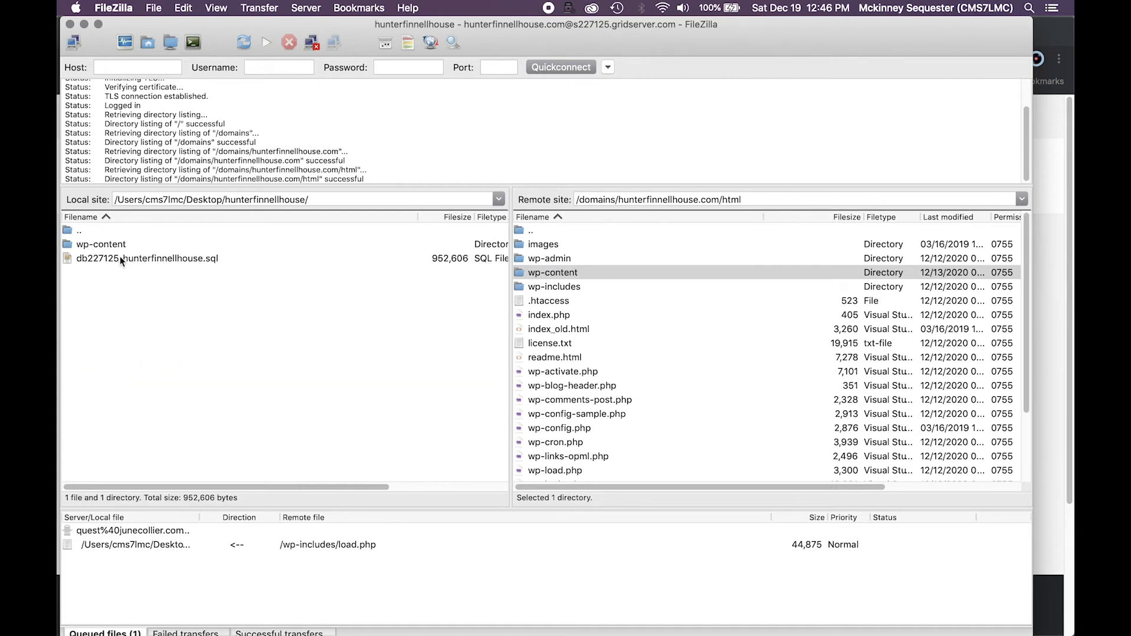
click(79, 230)
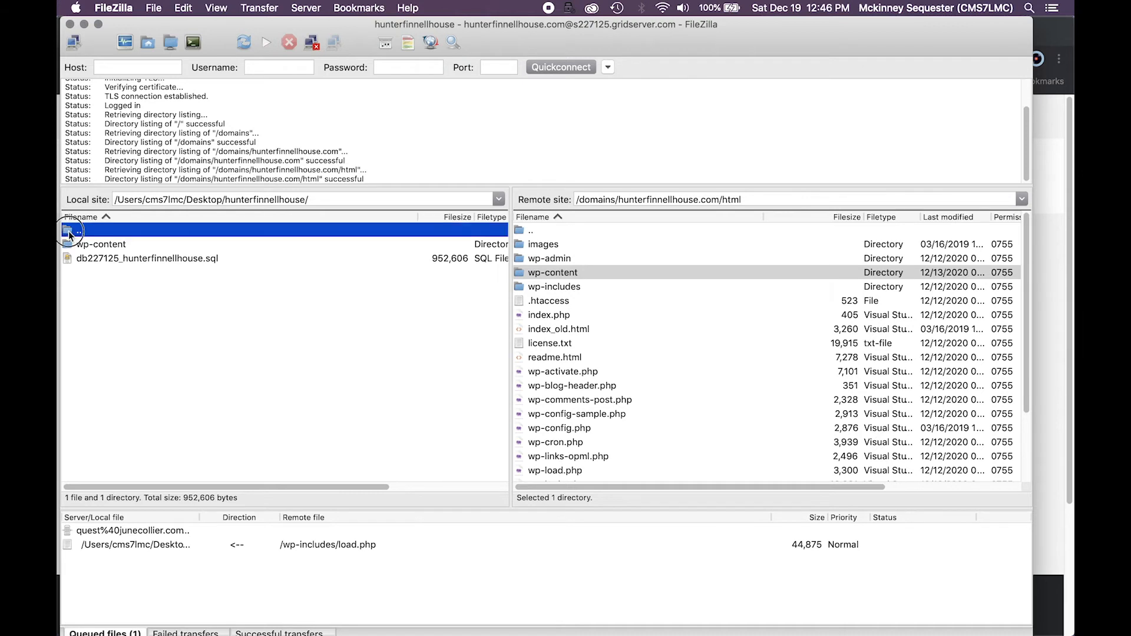
double_click(79, 229)
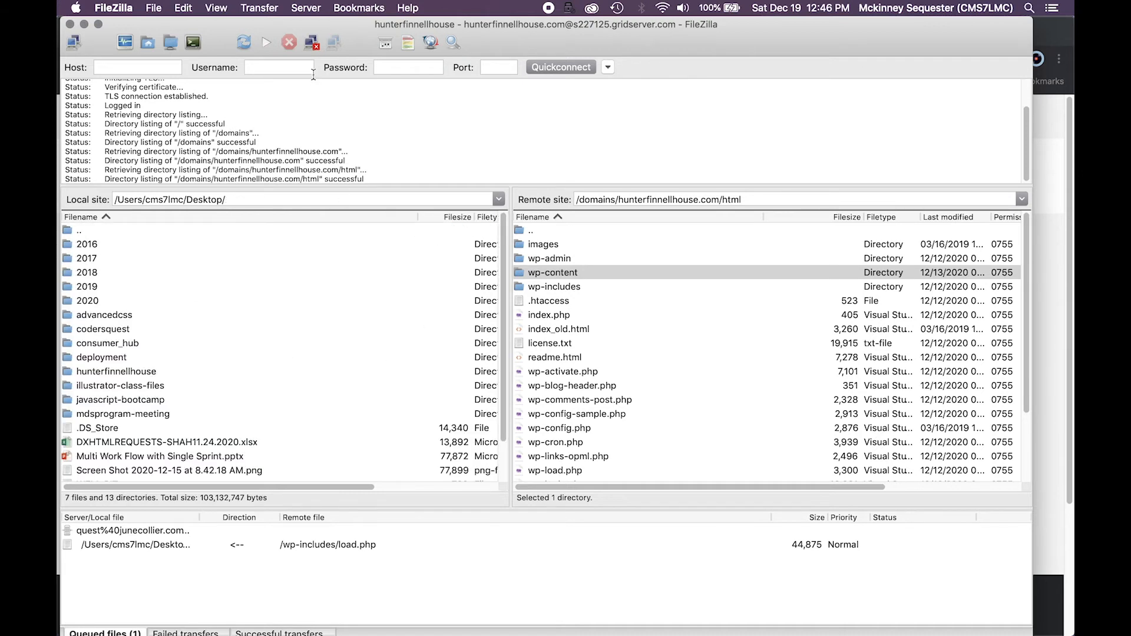
click(289, 42)
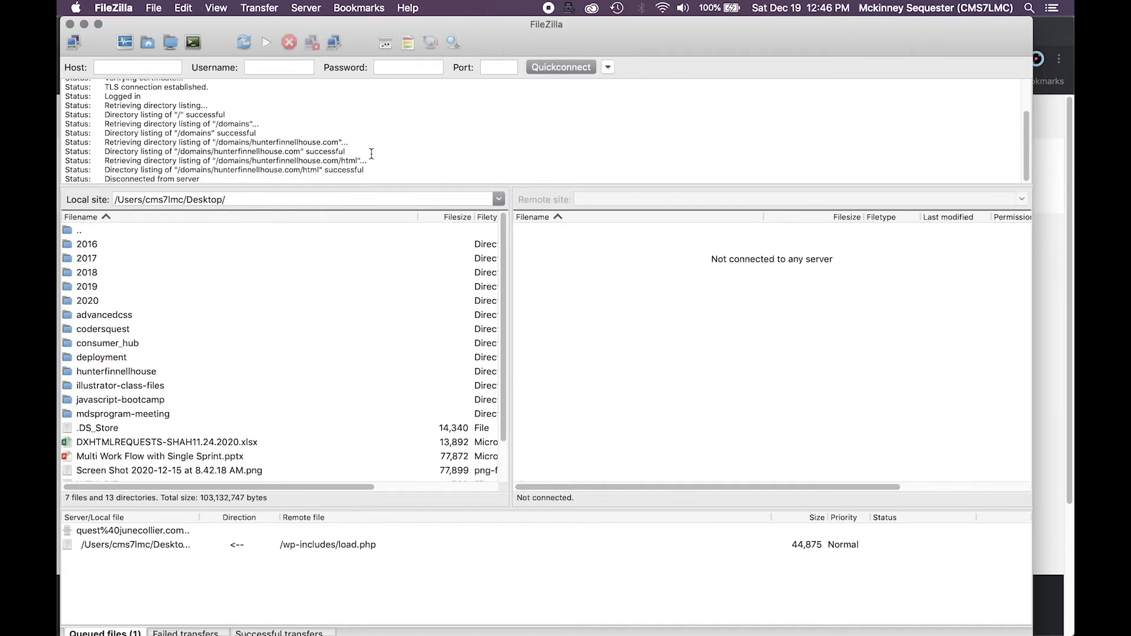
click(113, 8)
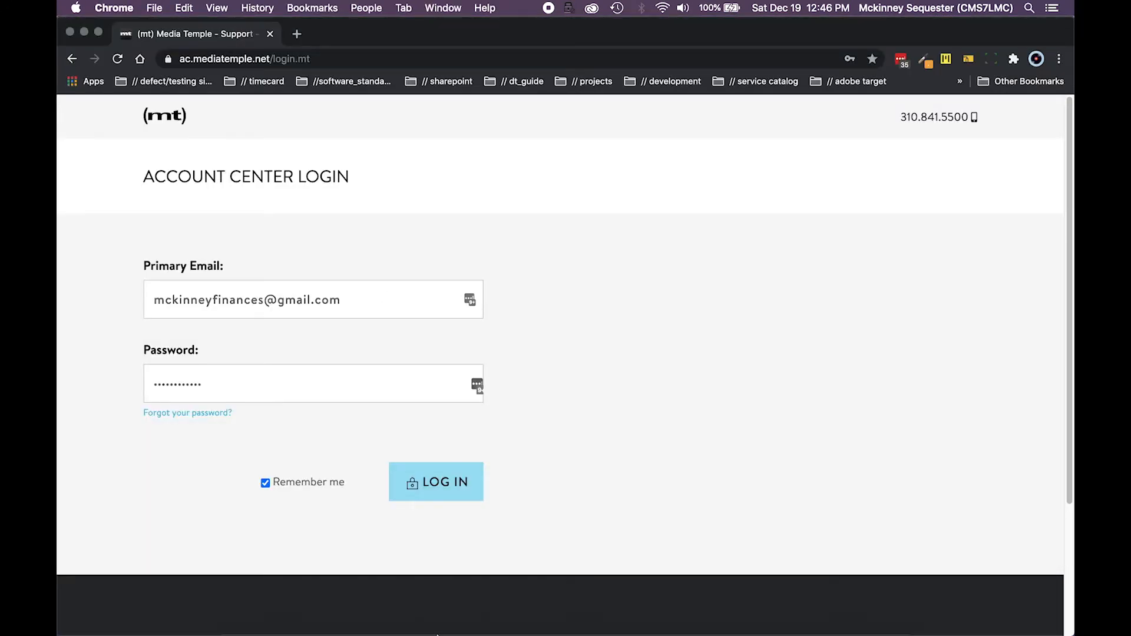
click(236, 615)
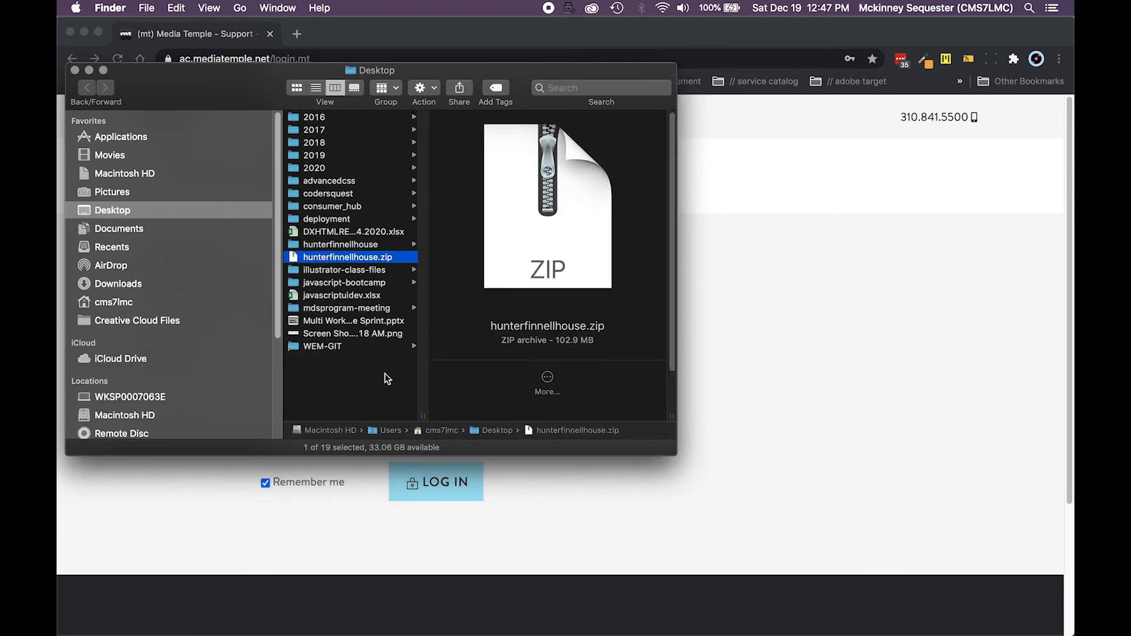
mouse_move(332, 249)
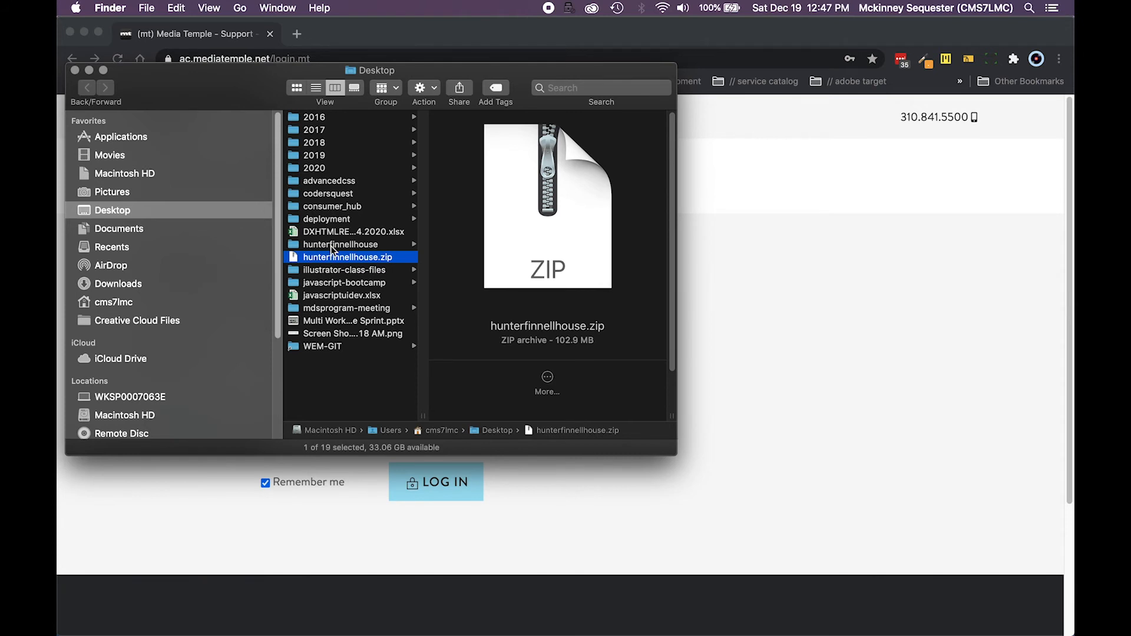
mouse_move(364, 248)
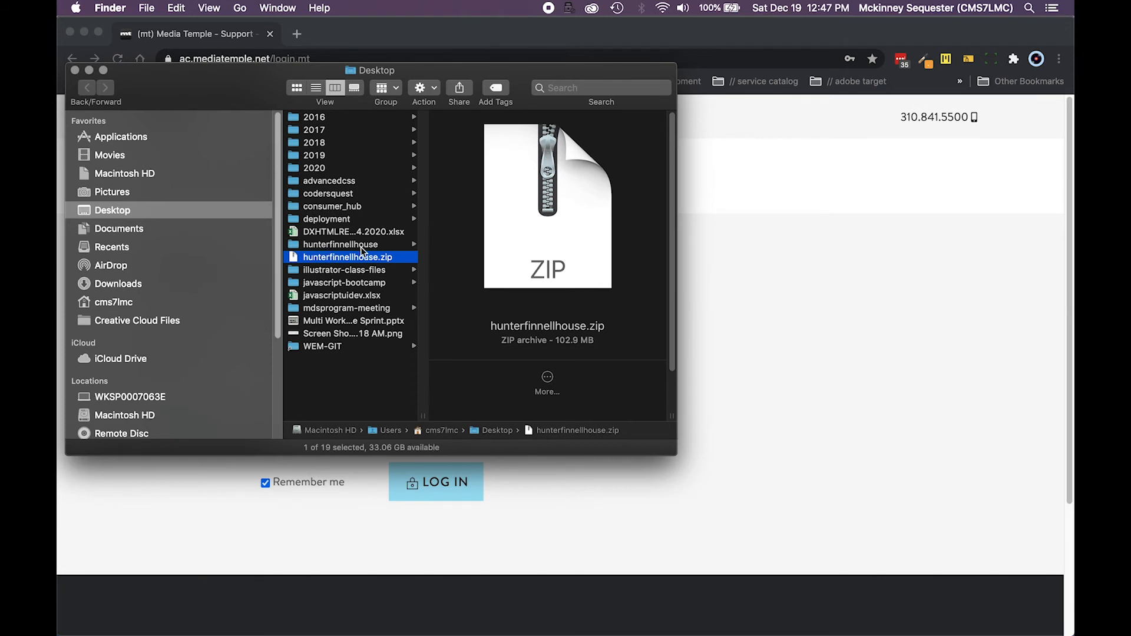
right_click(337, 244)
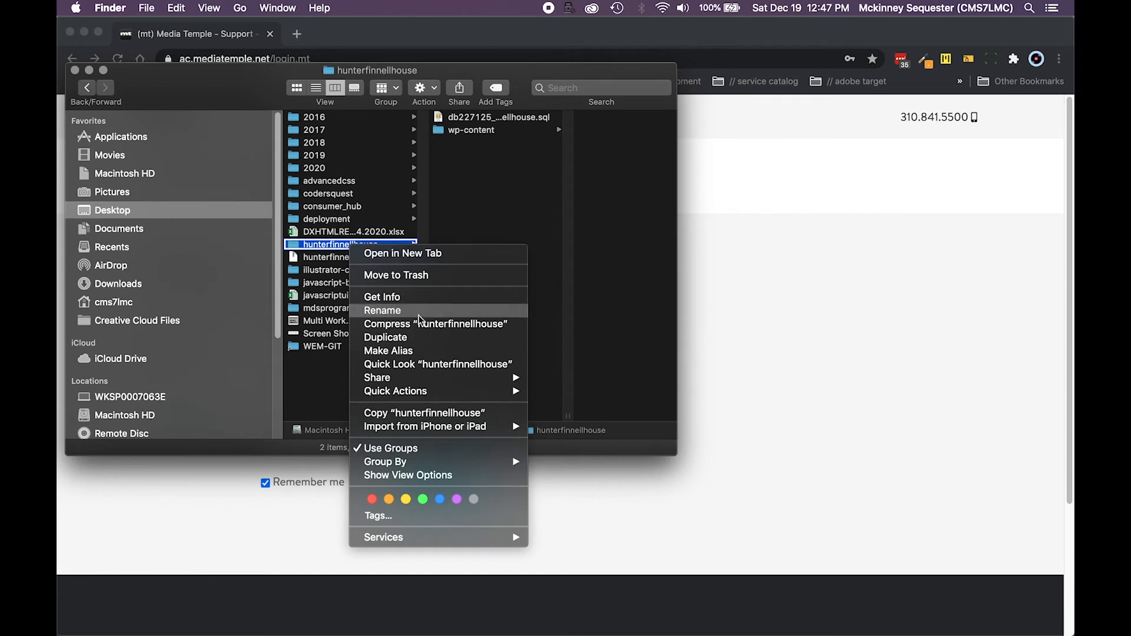
mouse_move(345, 344)
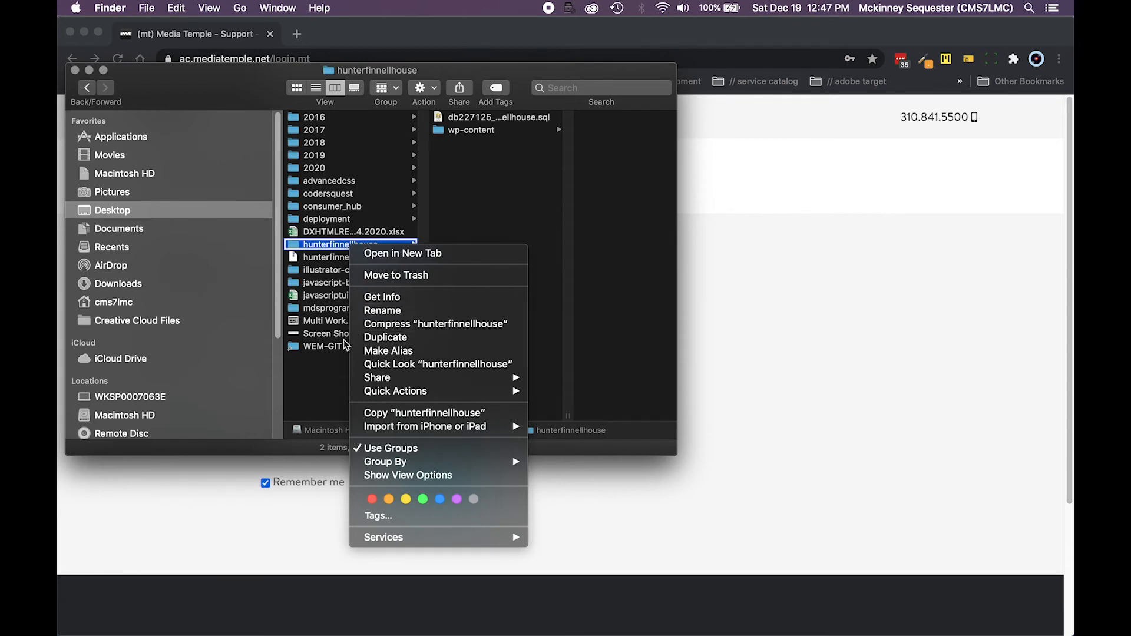
mouse_move(316, 263)
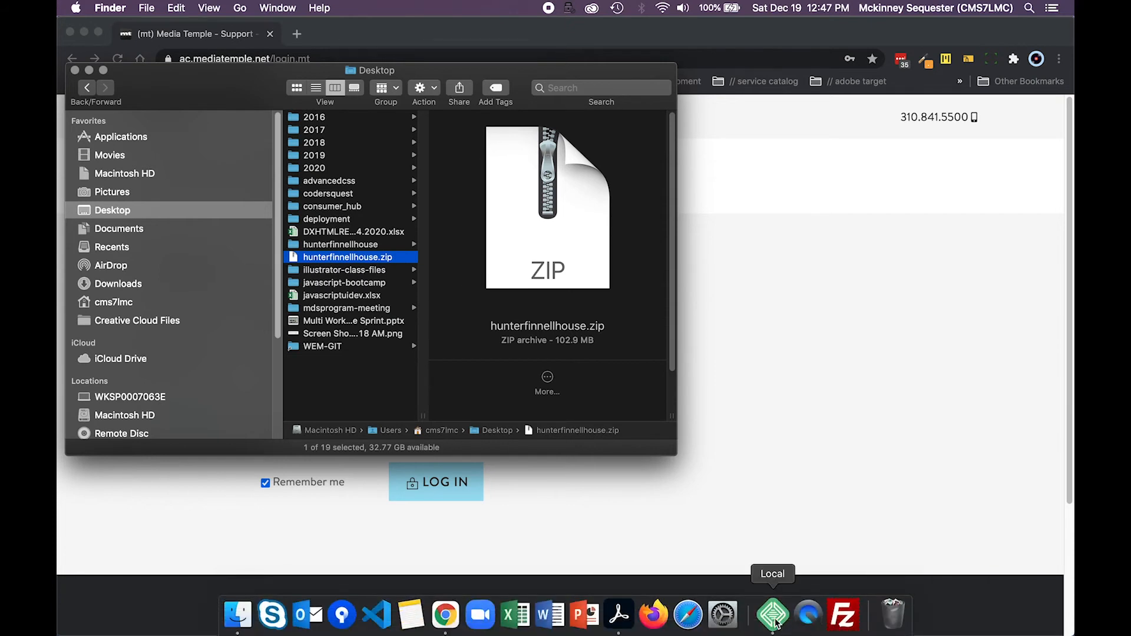
Drag hunterfinnellhouse.zip into Local and name the new site hunterfinnellhouseorg, continuing to environment setup.
click(770, 615)
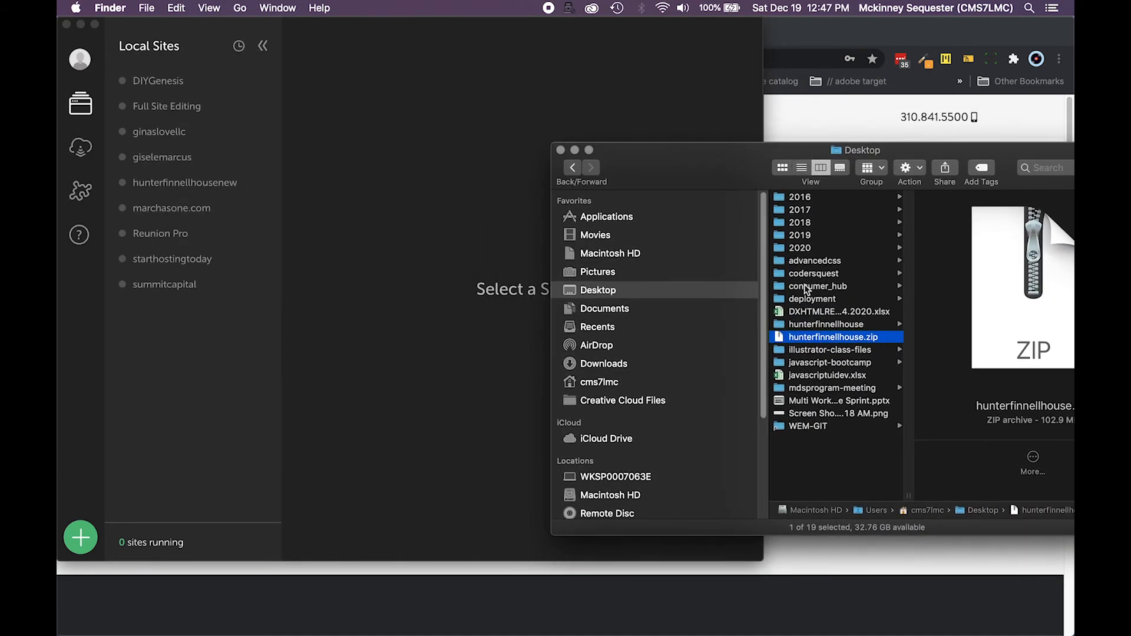
drag(833, 337, 409, 259)
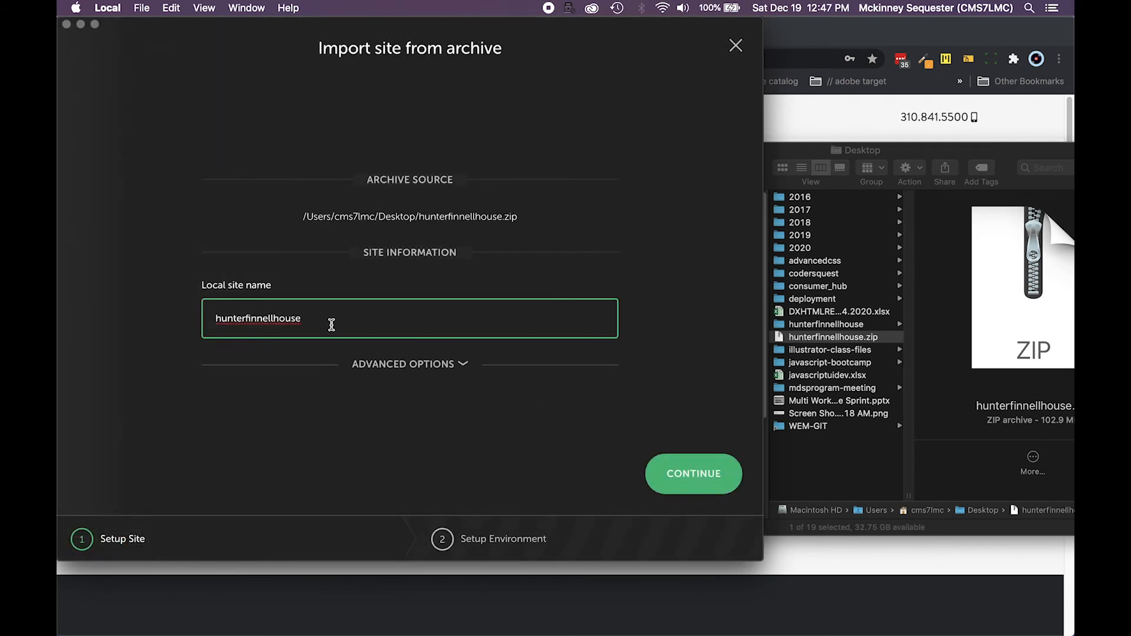
text(n)
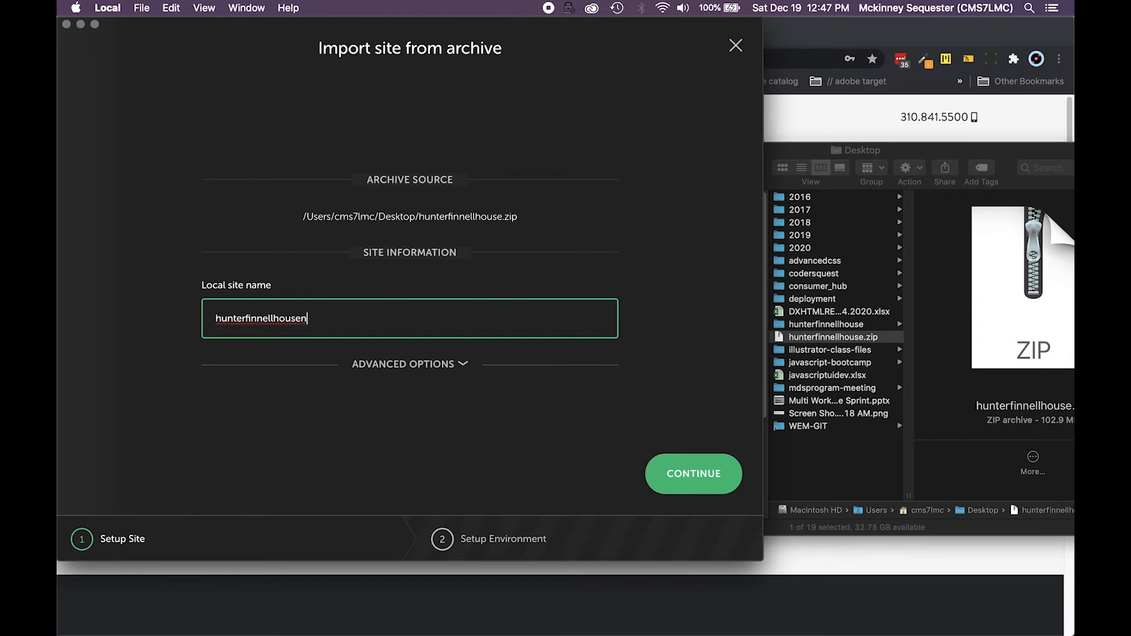
text(old)
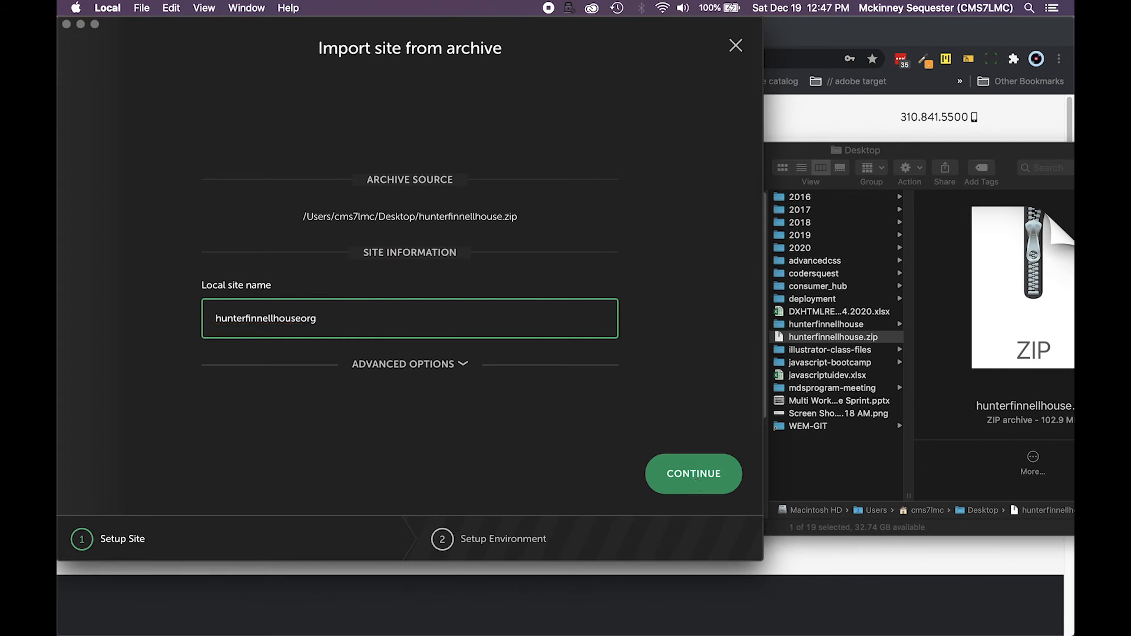
click(693, 474)
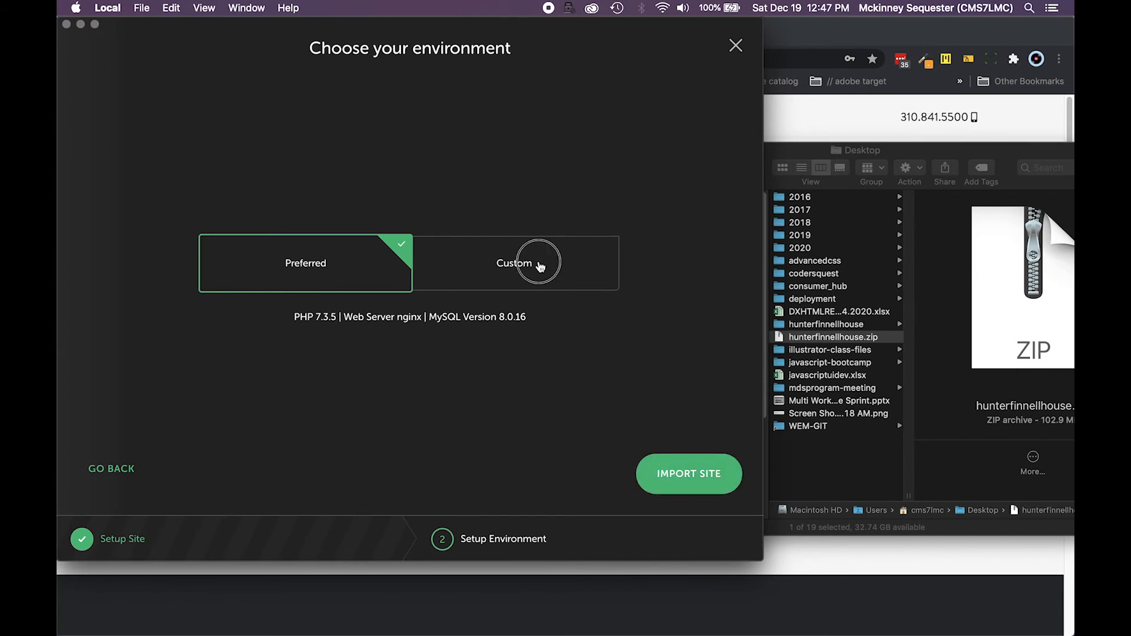
Keep the Preferred environment, import the site and approve the system password prompt.
click(514, 262)
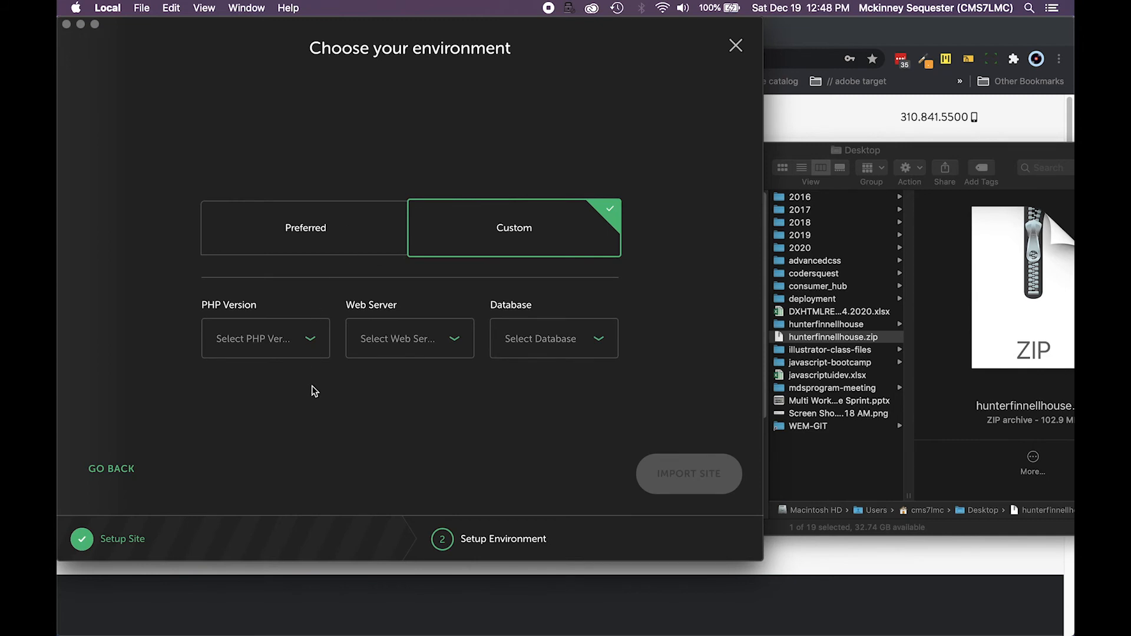
click(305, 227)
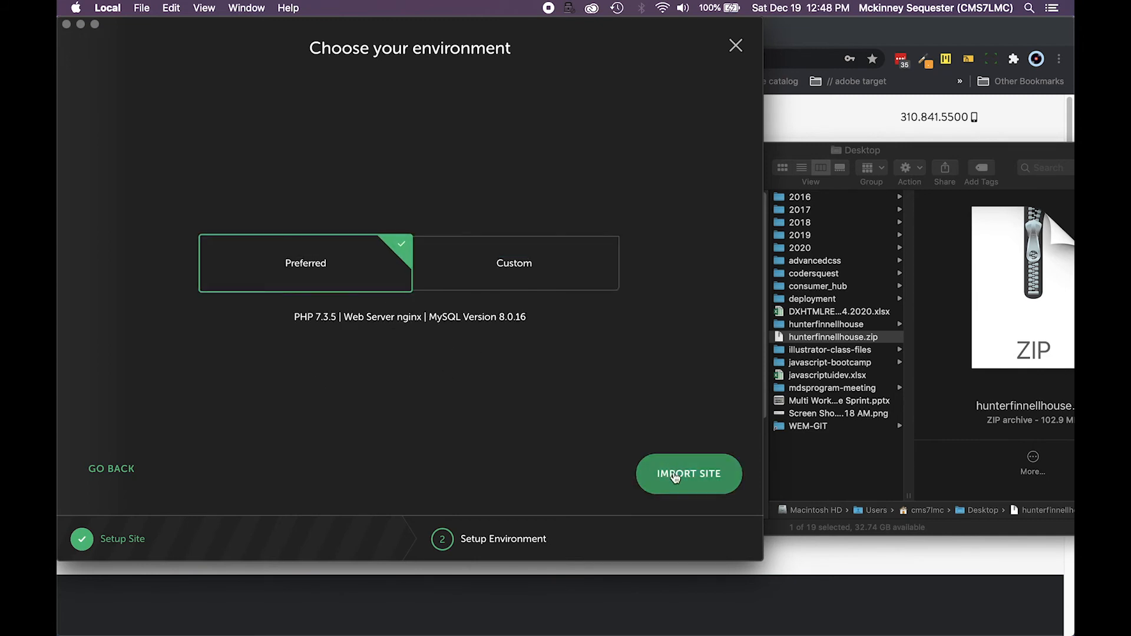
click(688, 473)
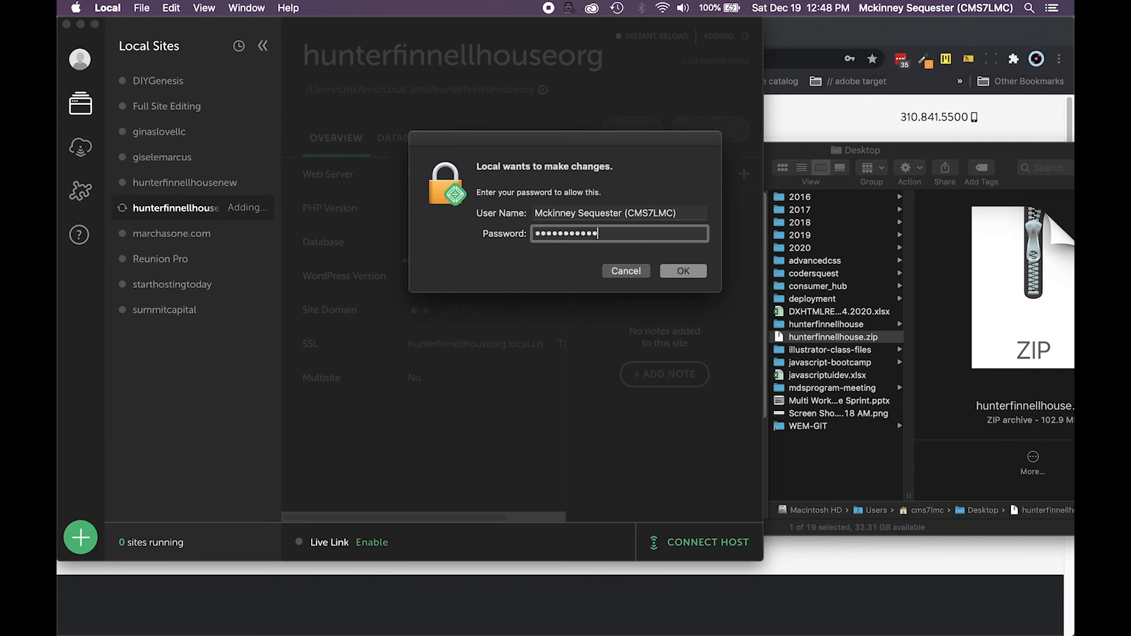
click(681, 271)
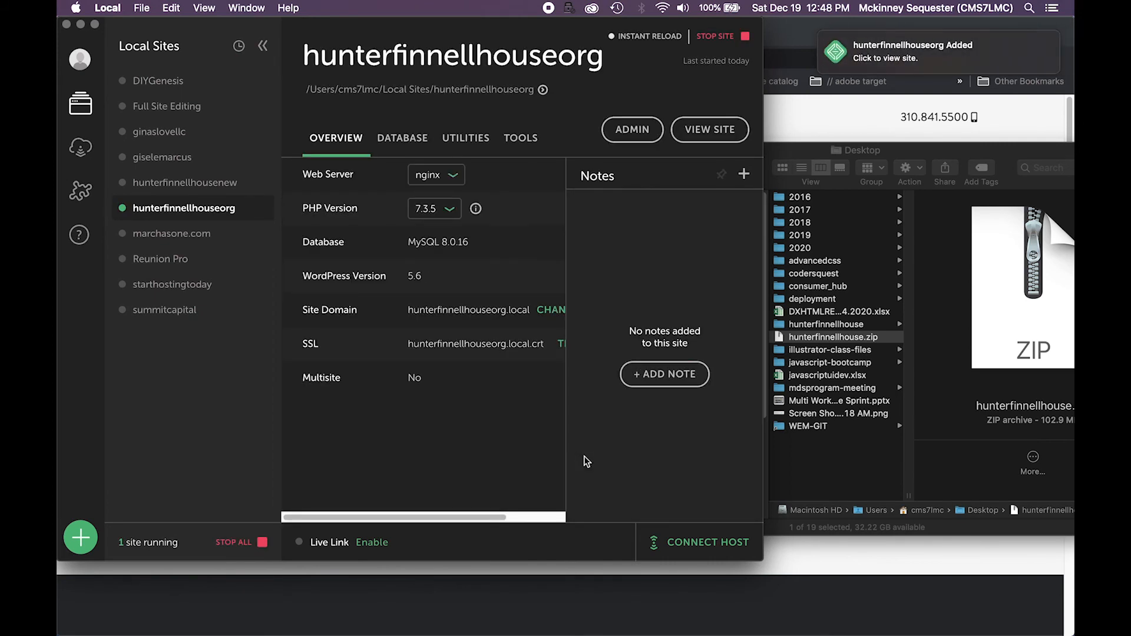
mouse_move(855, 63)
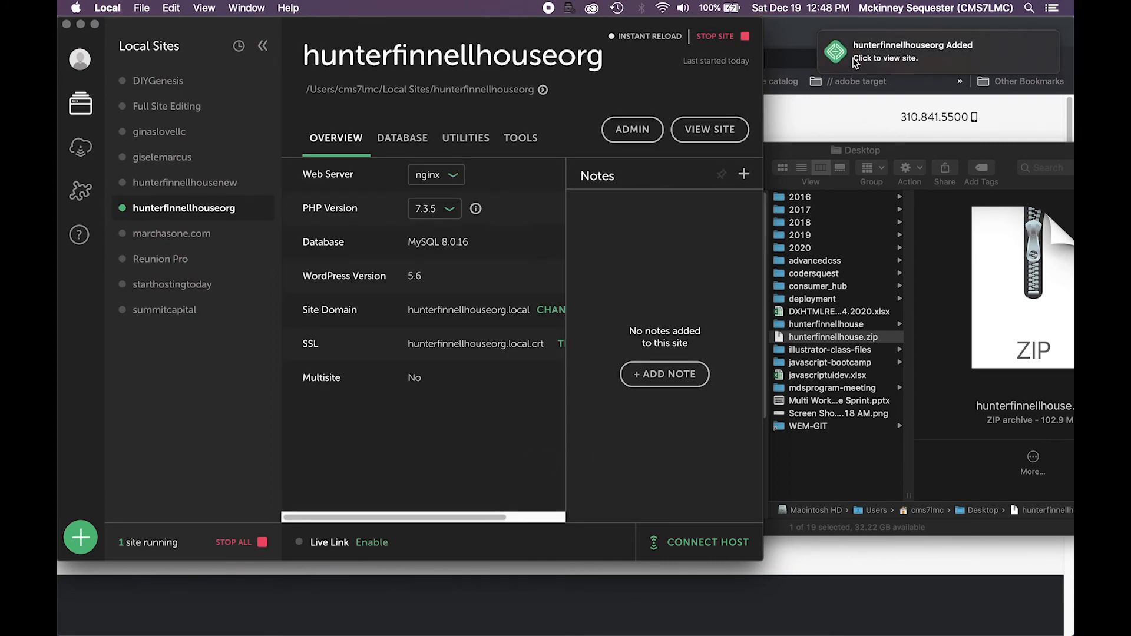
View the newly added hunterfinnellhouseorg site via the Added notification.
click(912, 58)
text(hunterfinnellhouse.com)
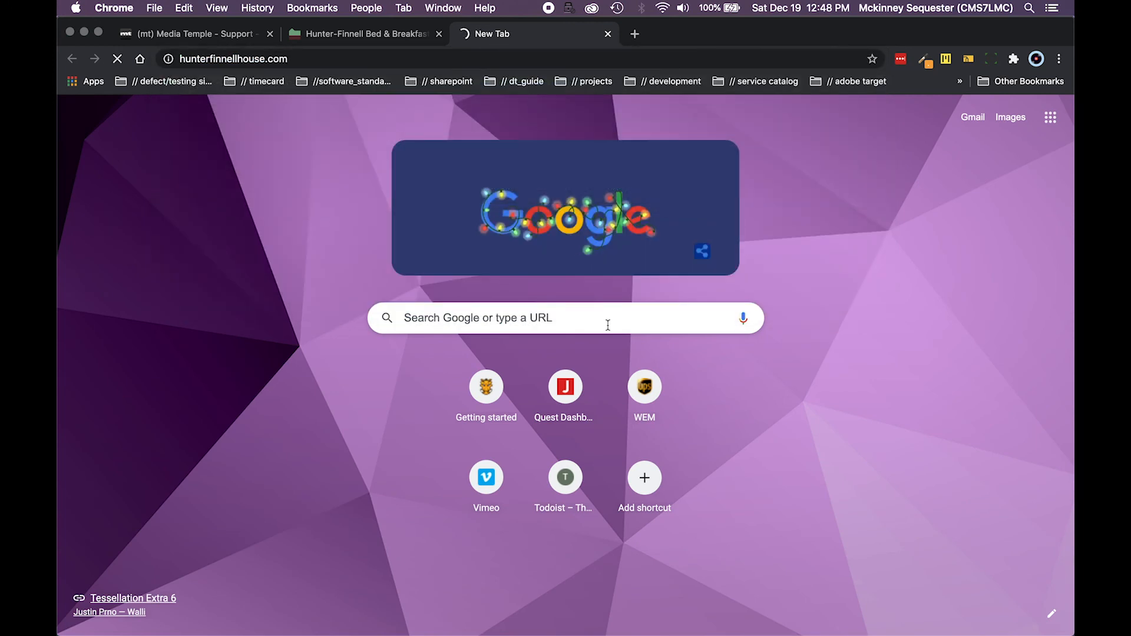
mouse_move(670, 340)
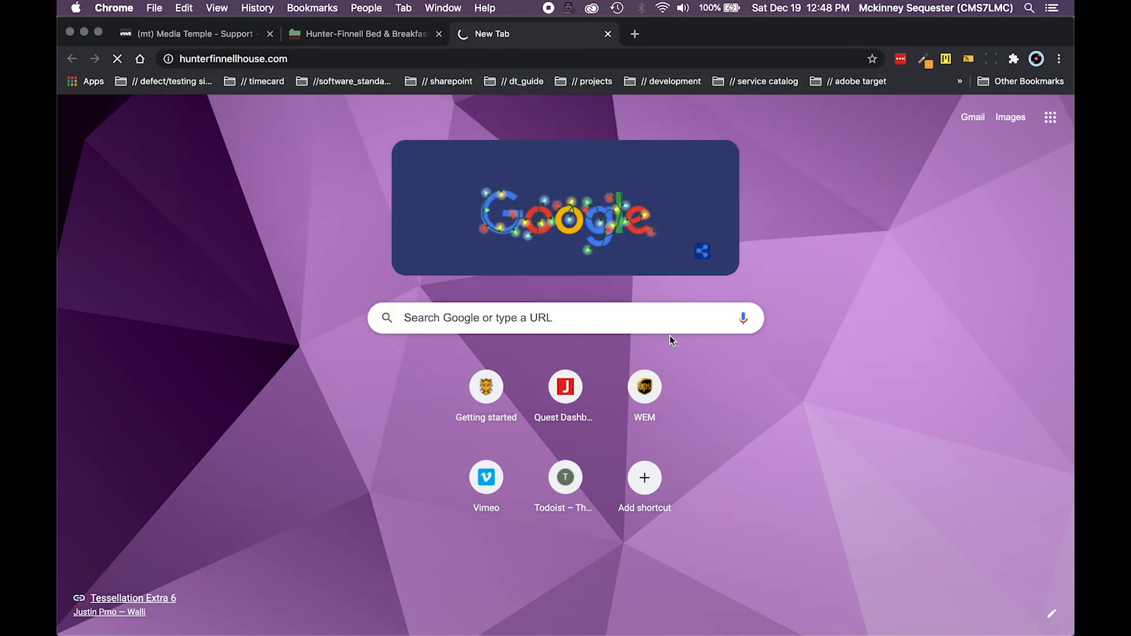
Load hunterfinnellhouse.com and flip between it and hunterfinnellhouseorg.local to confirm they match.
key(Return)
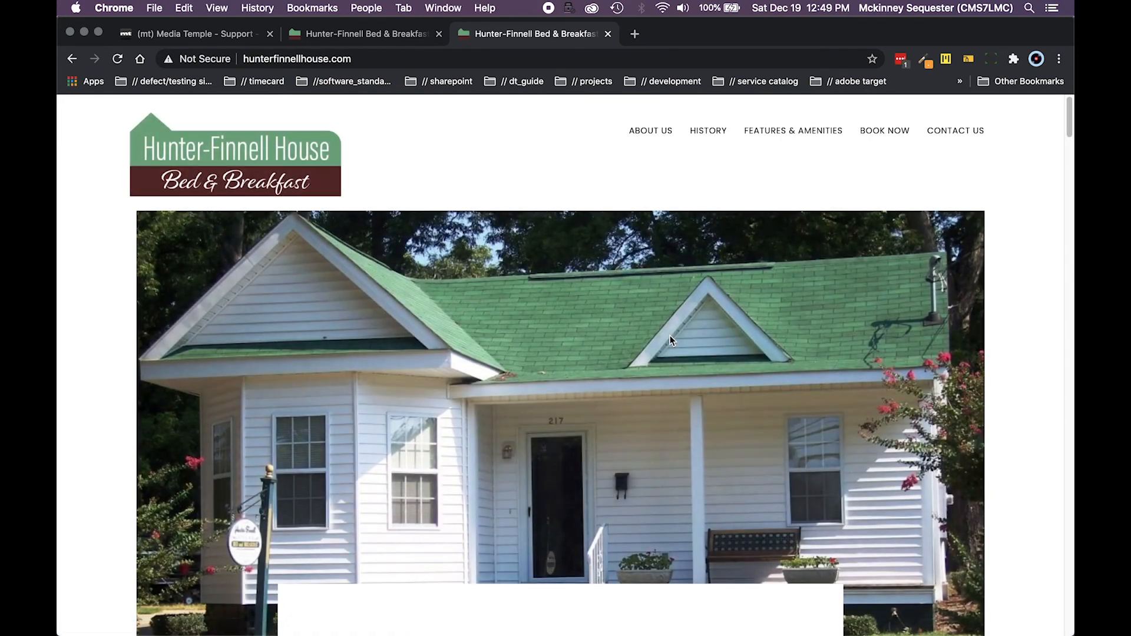
scroll(down, 3)
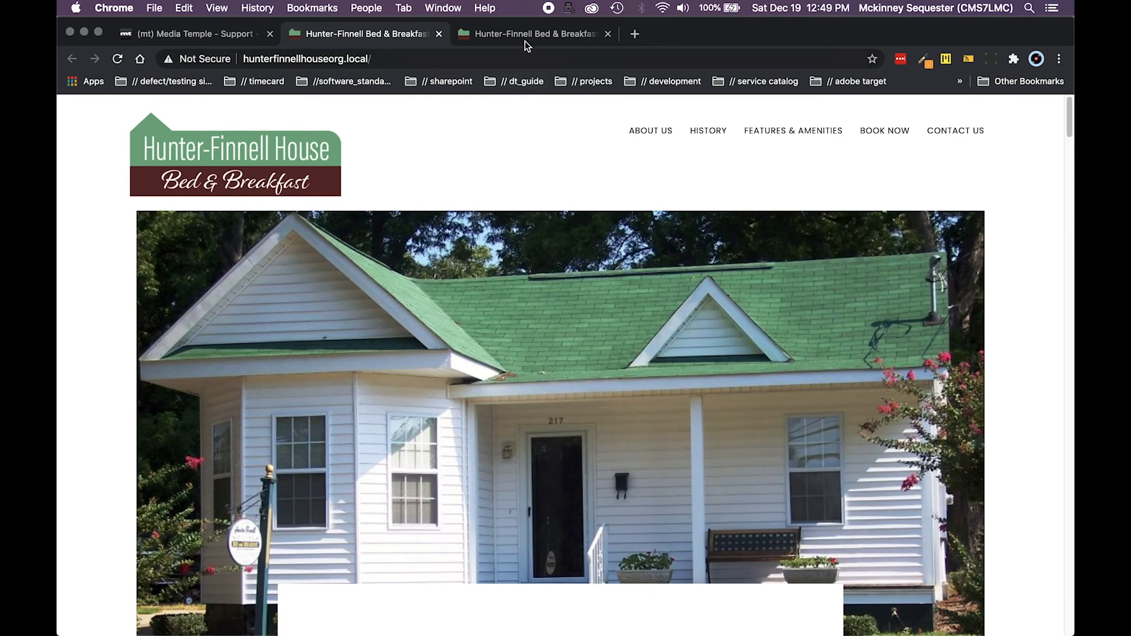
mouse_move(505, 275)
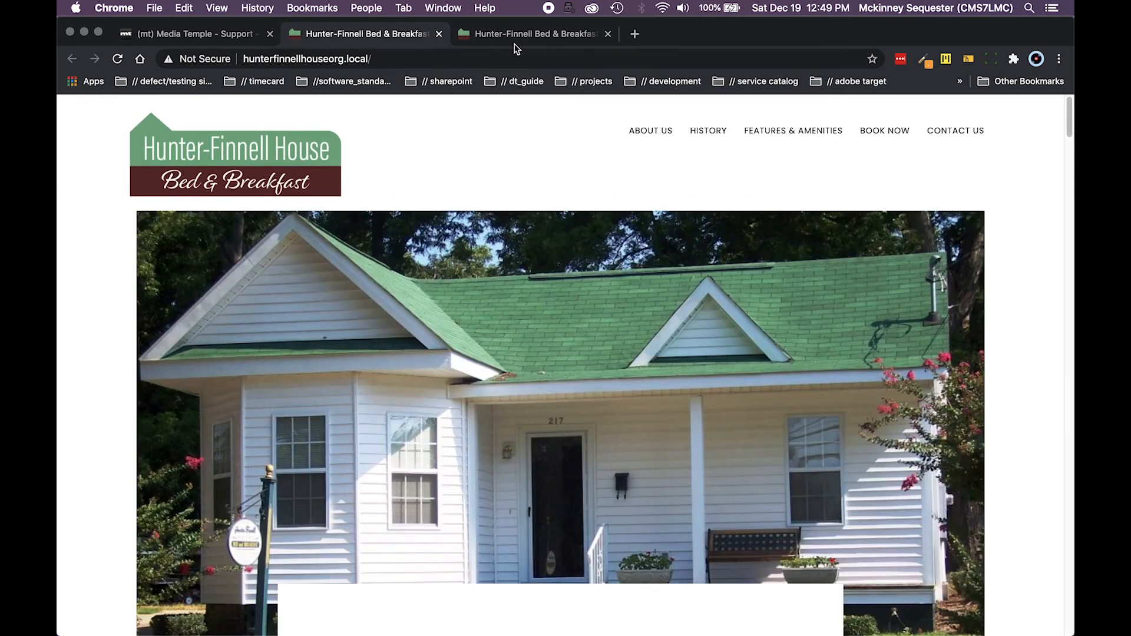
click(533, 35)
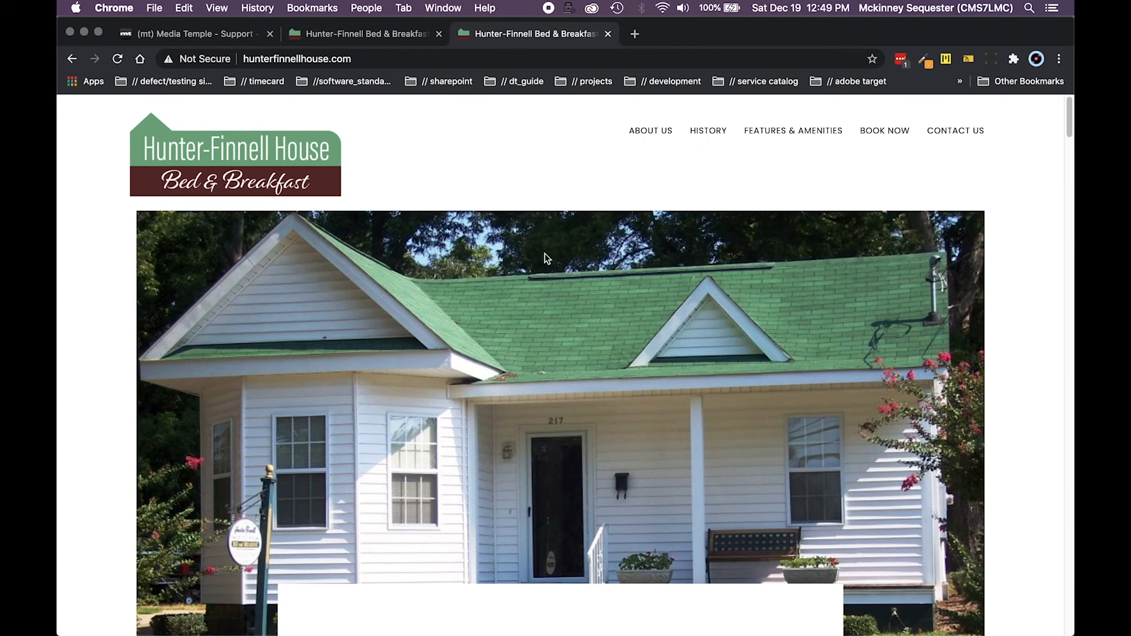
click(361, 35)
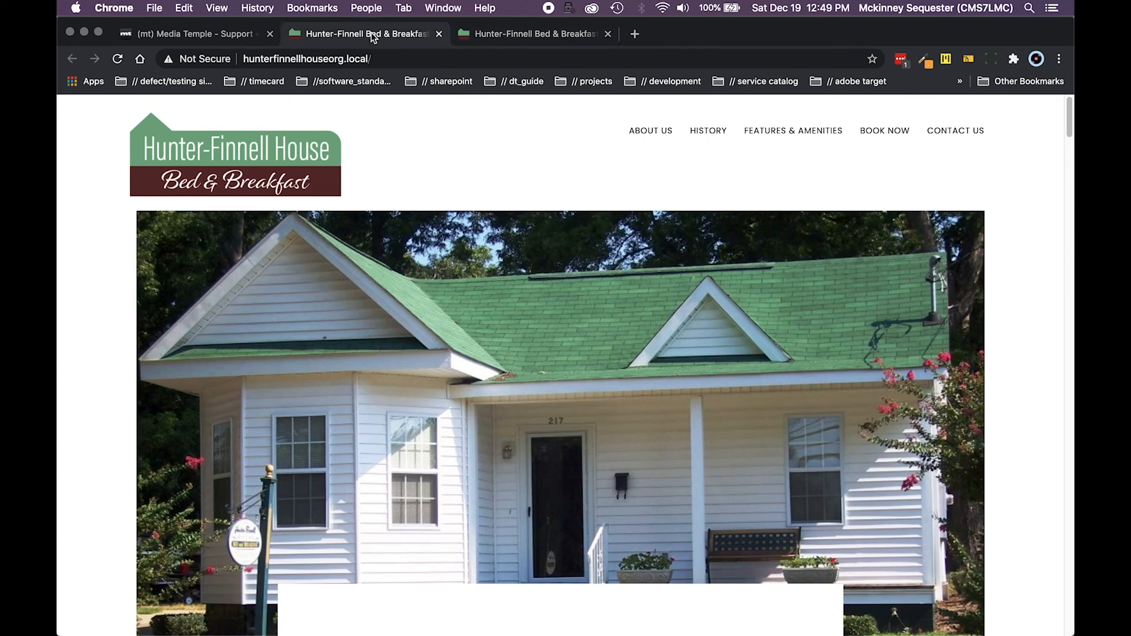
mouse_move(490, 322)
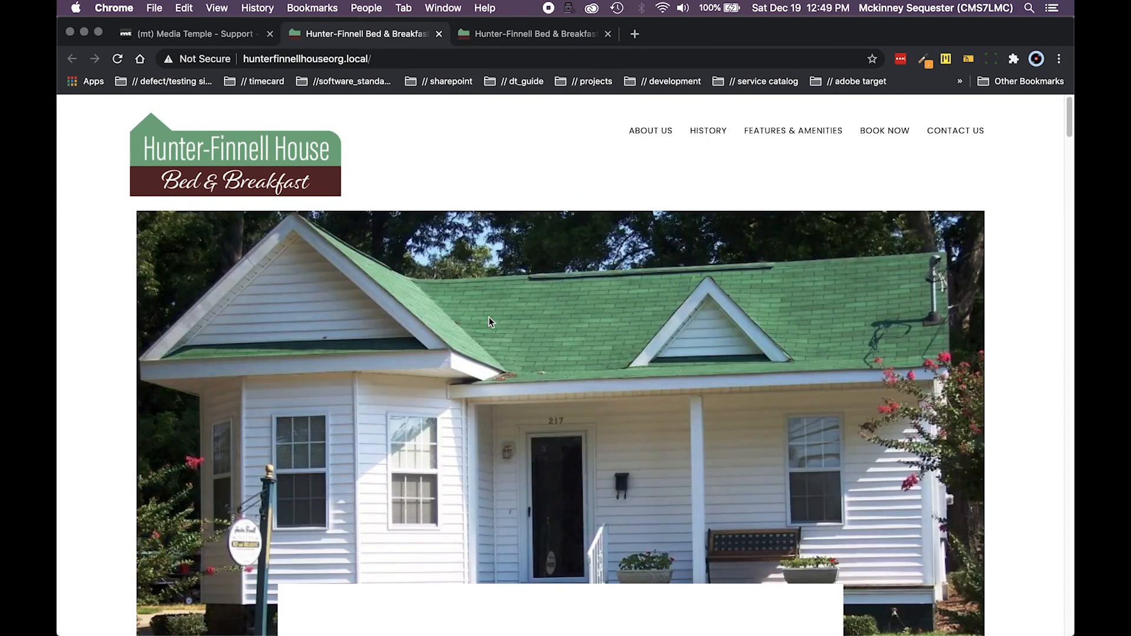